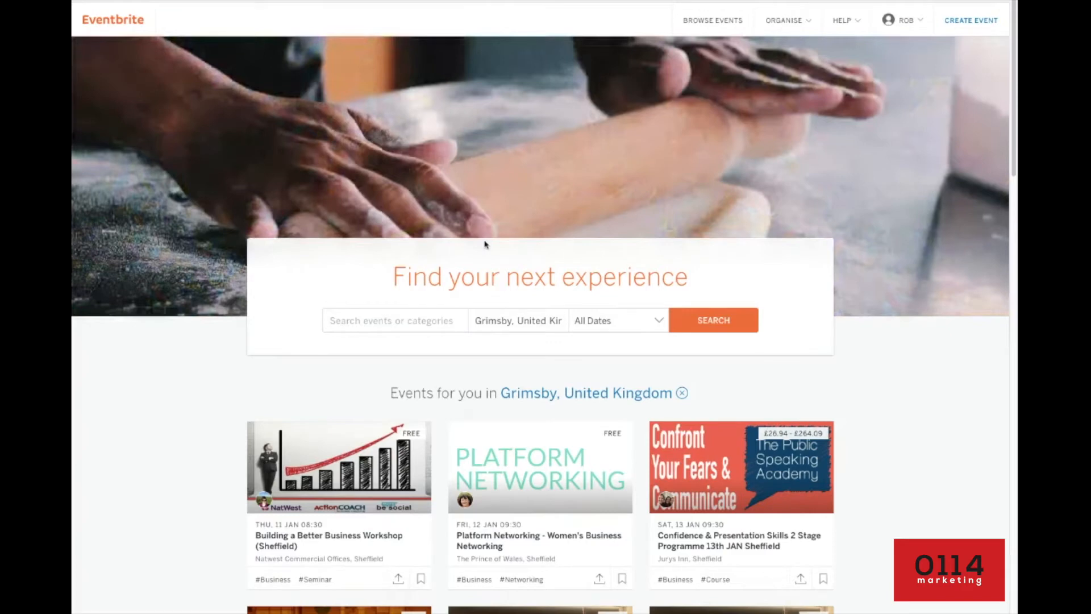
mouse_move(473, 230)
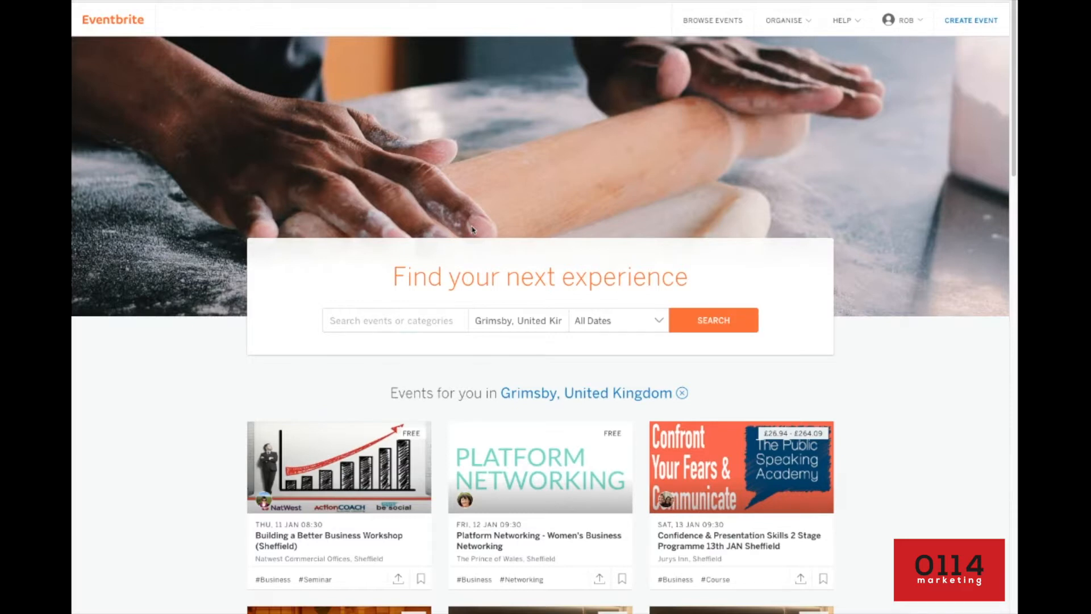
mouse_move(485, 231)
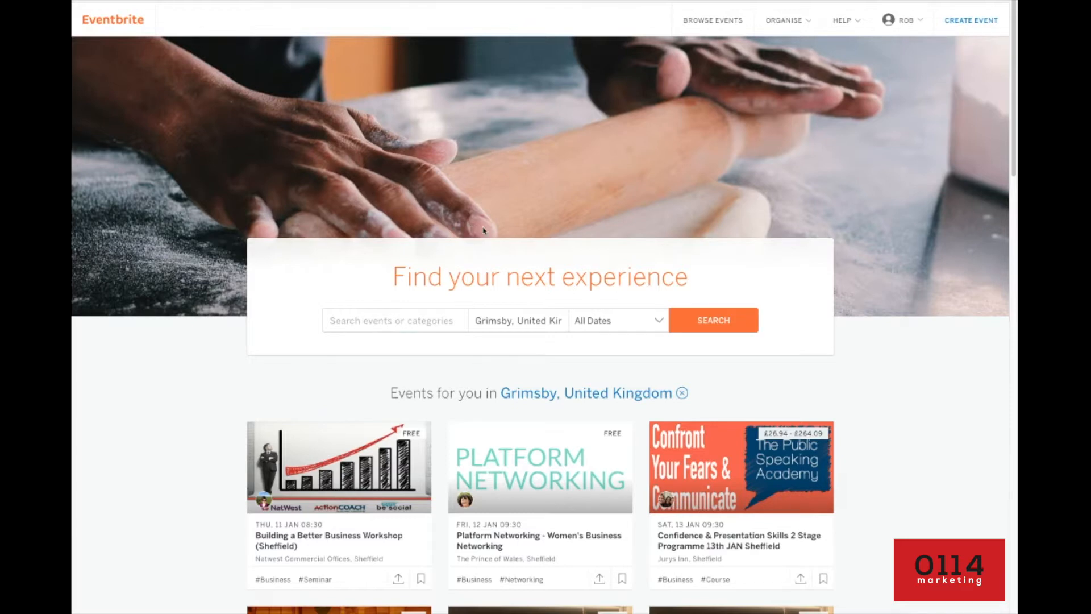
mouse_move(568, 184)
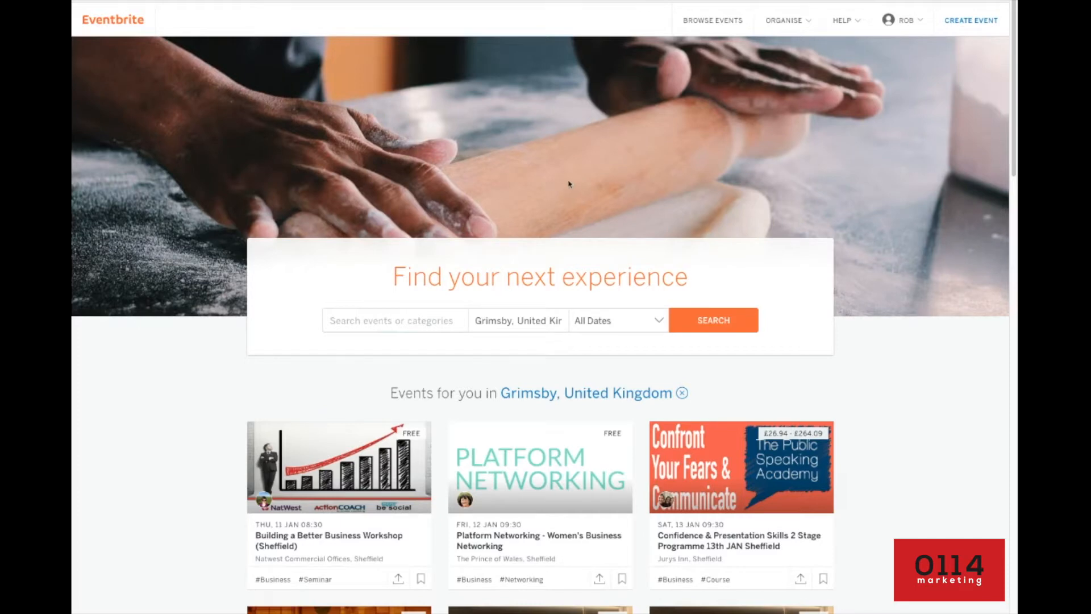
mouse_move(561, 168)
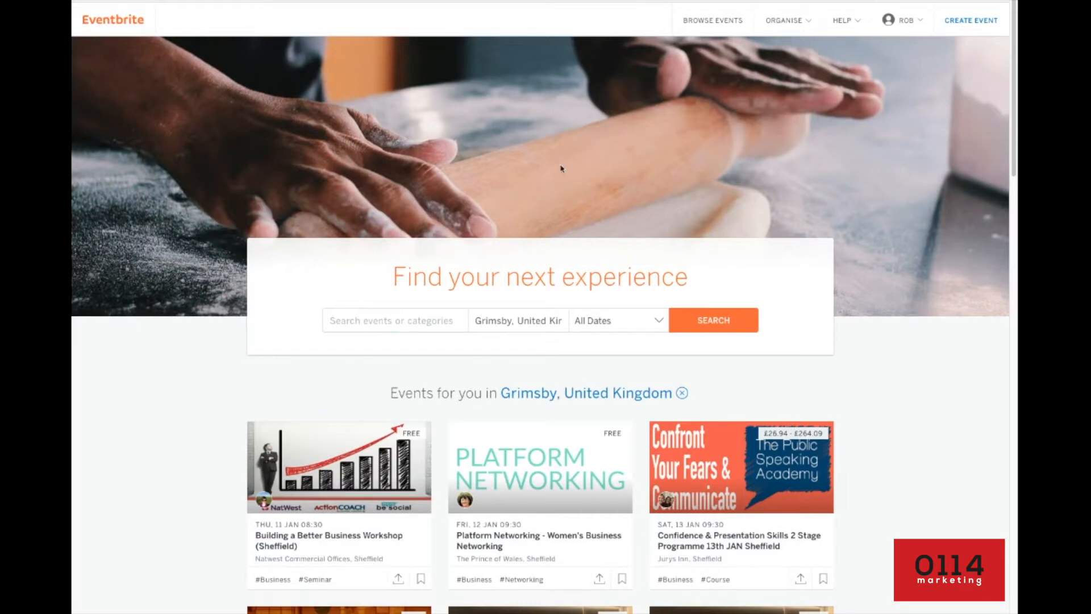
mouse_move(691, 142)
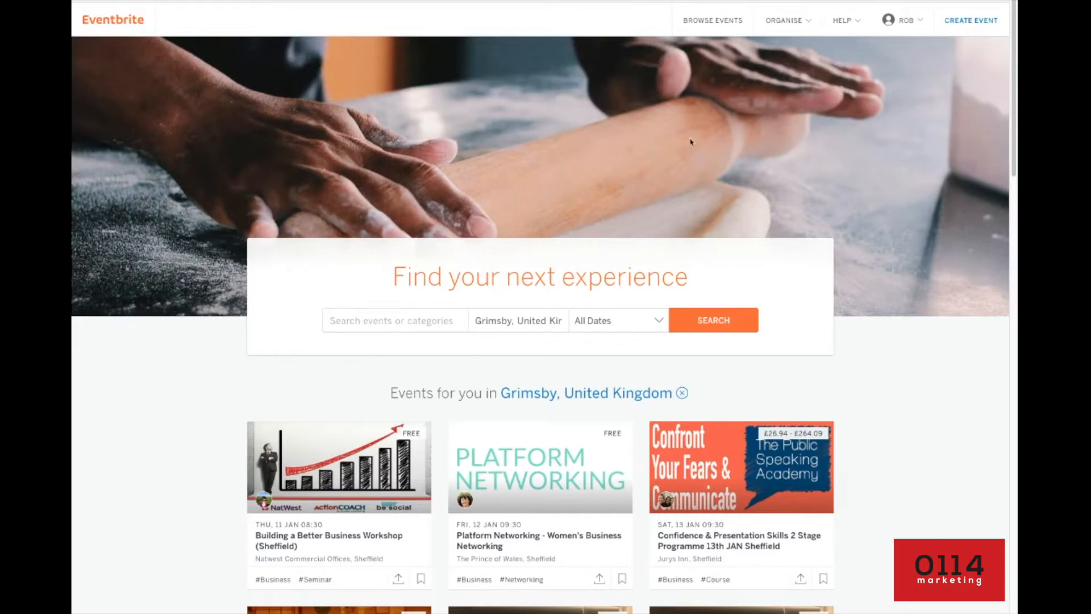
Step: From the account menu go to Manage Events and filter to Draft events
left_click(905, 20)
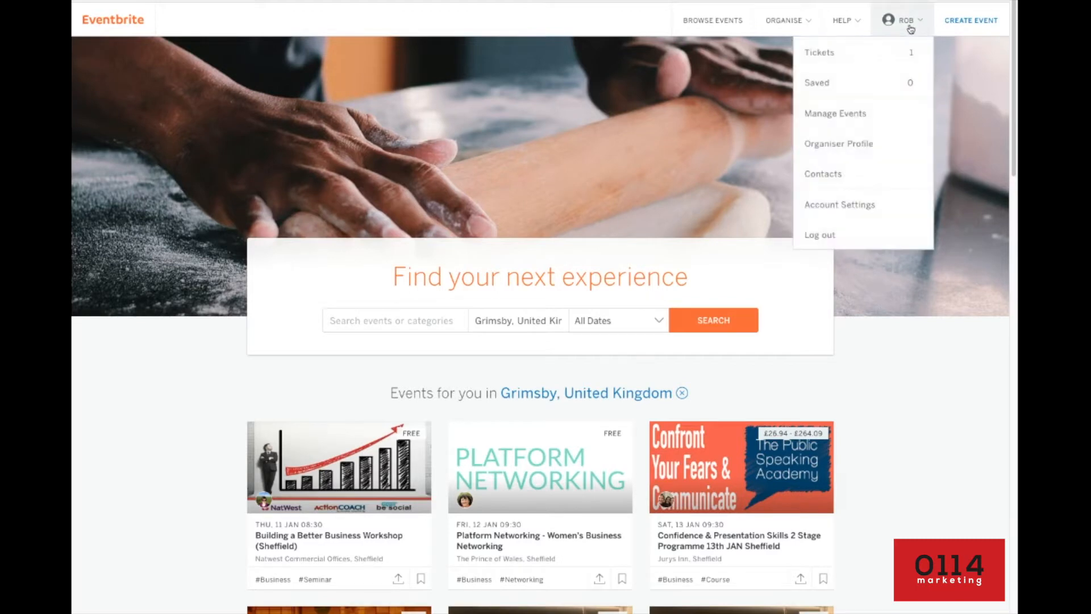
mouse_move(835, 112)
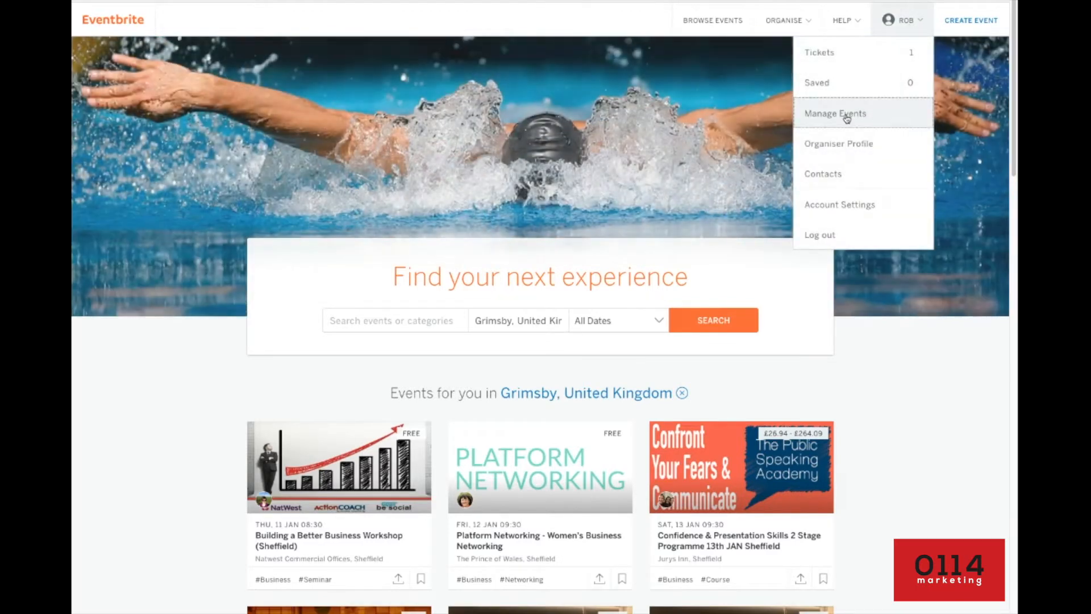
left_click(834, 113)
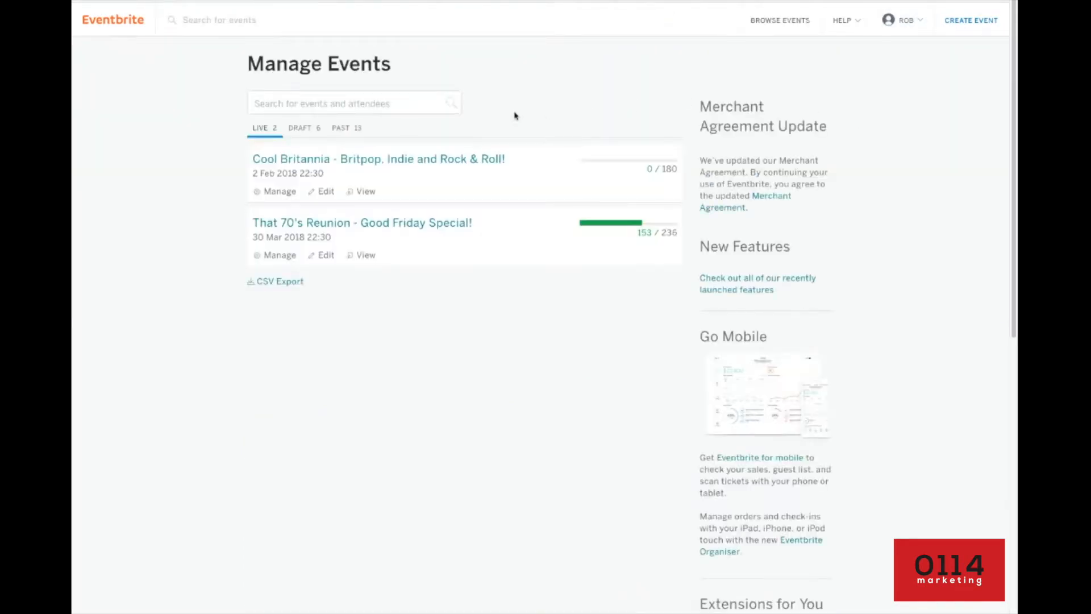
left_click(299, 127)
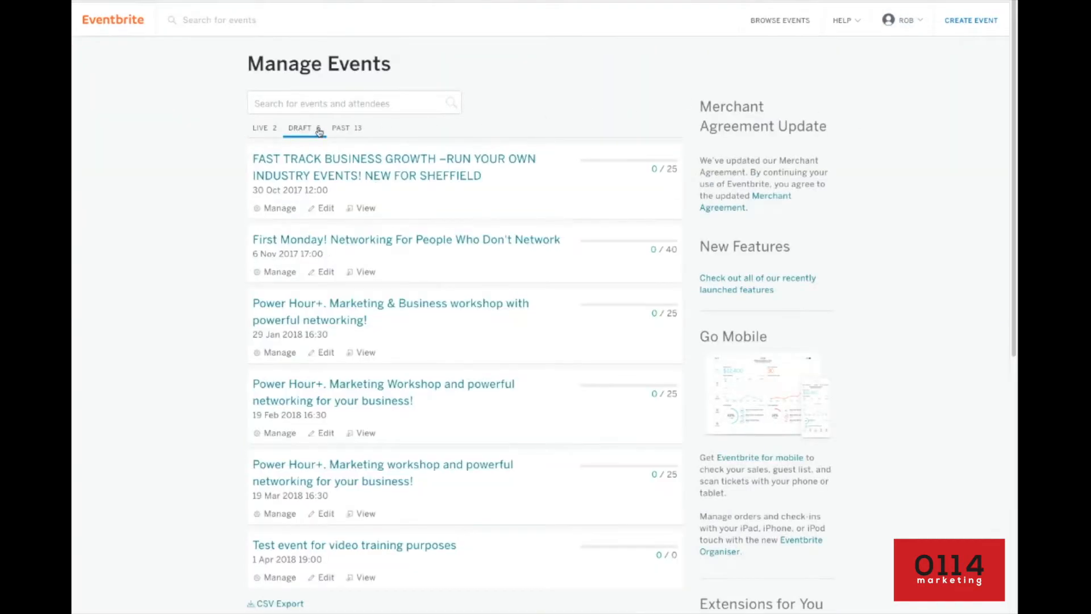
scroll("down", 3)
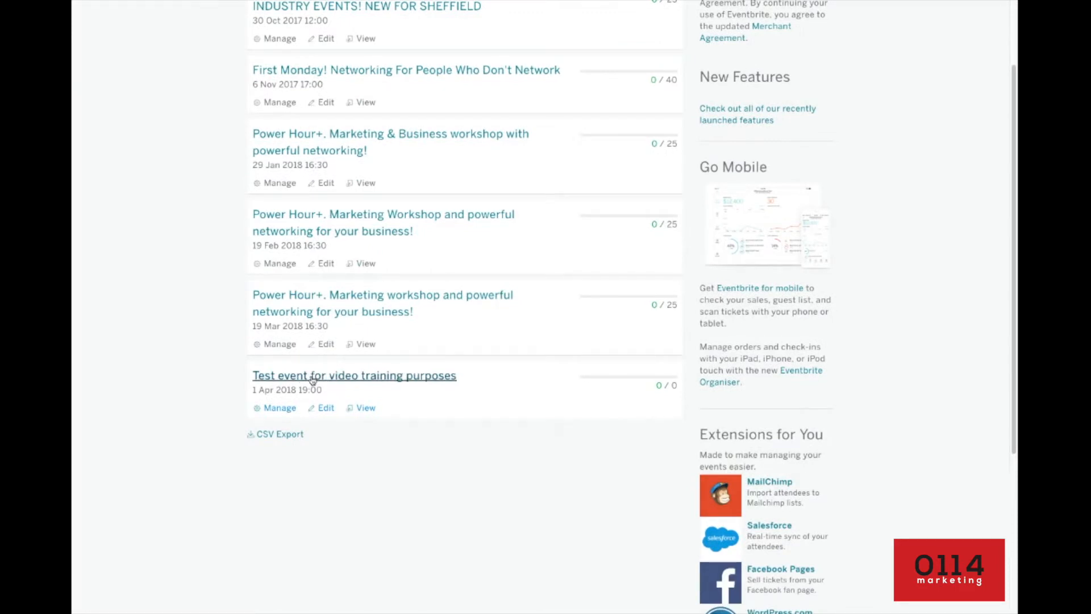
Step: Enter the test event's Discount & Access Codes page under Invite & Promote and start a New Code
left_click(280, 408)
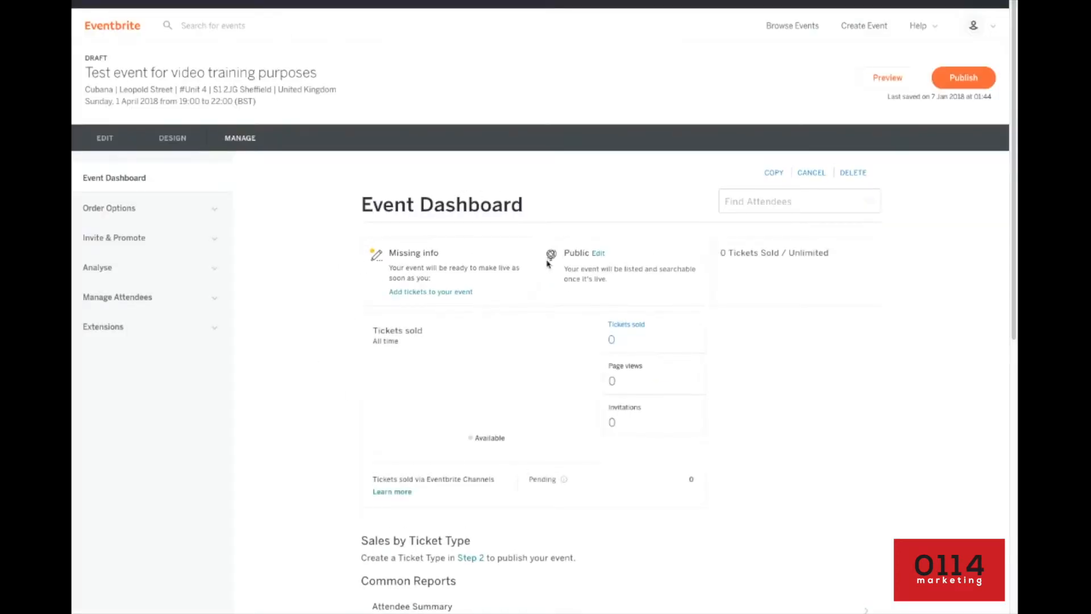
mouse_move(133, 288)
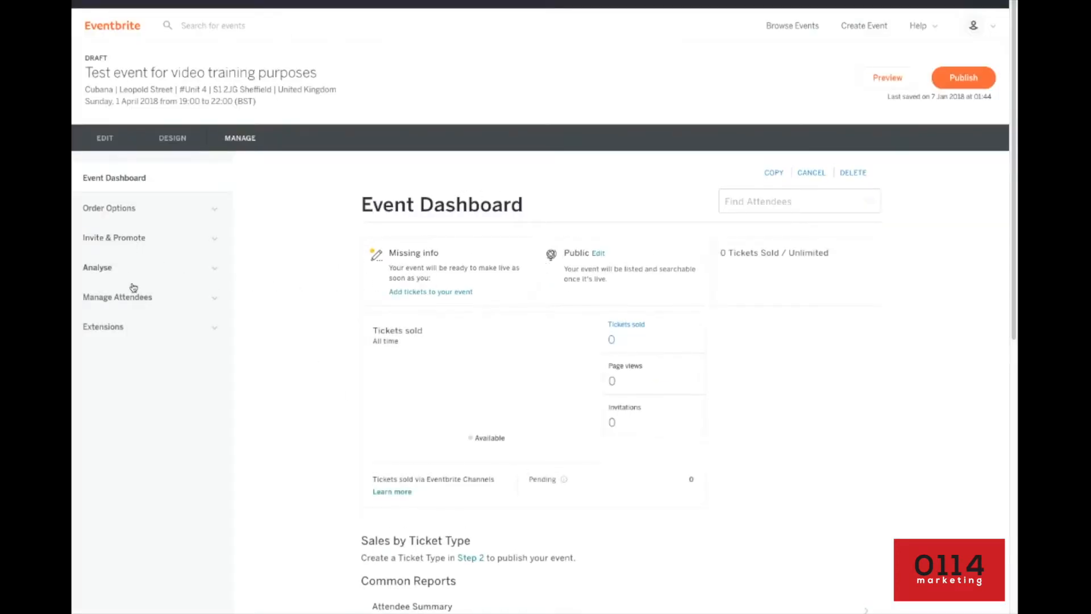
left_click(113, 238)
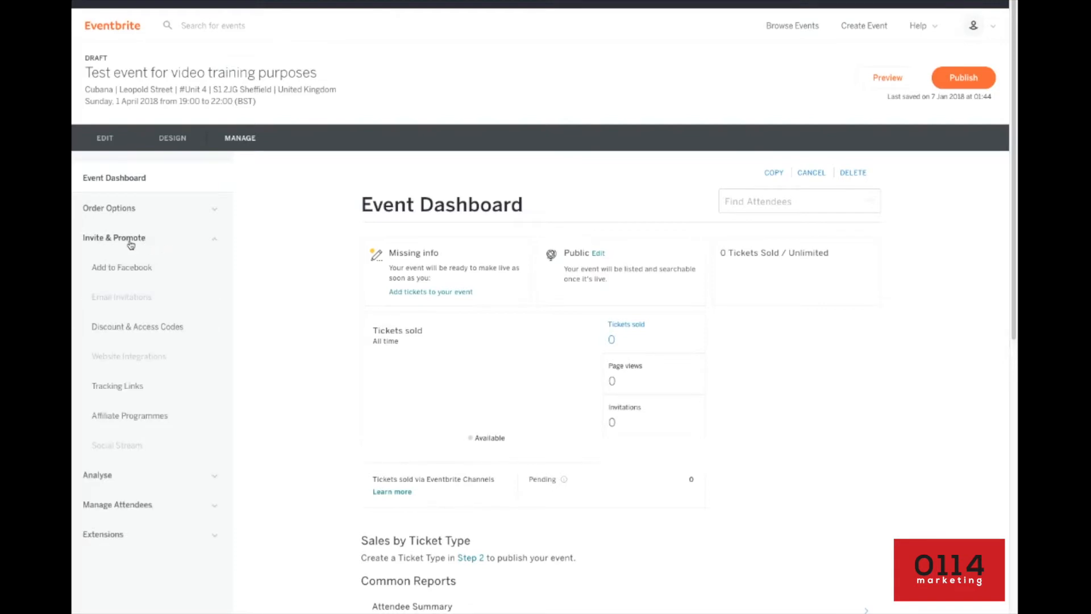
mouse_move(138, 327)
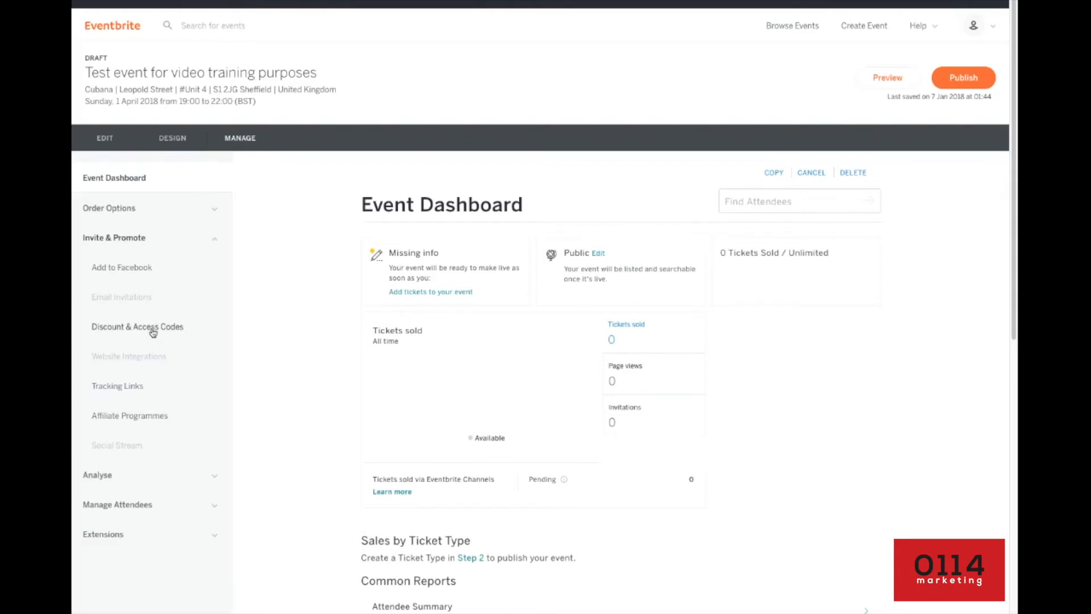
mouse_move(128, 334)
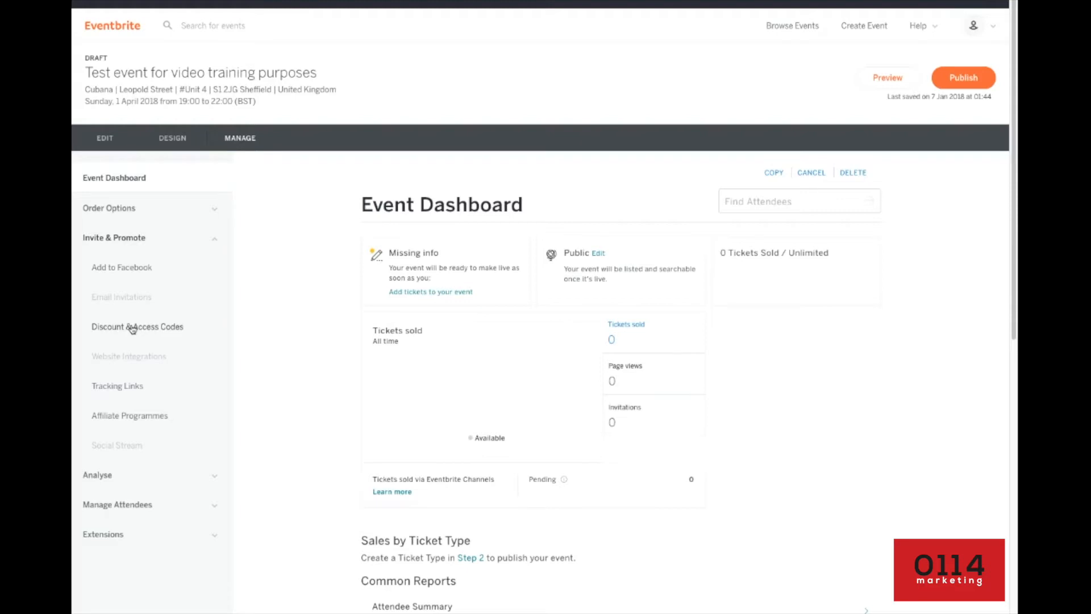
mouse_move(146, 381)
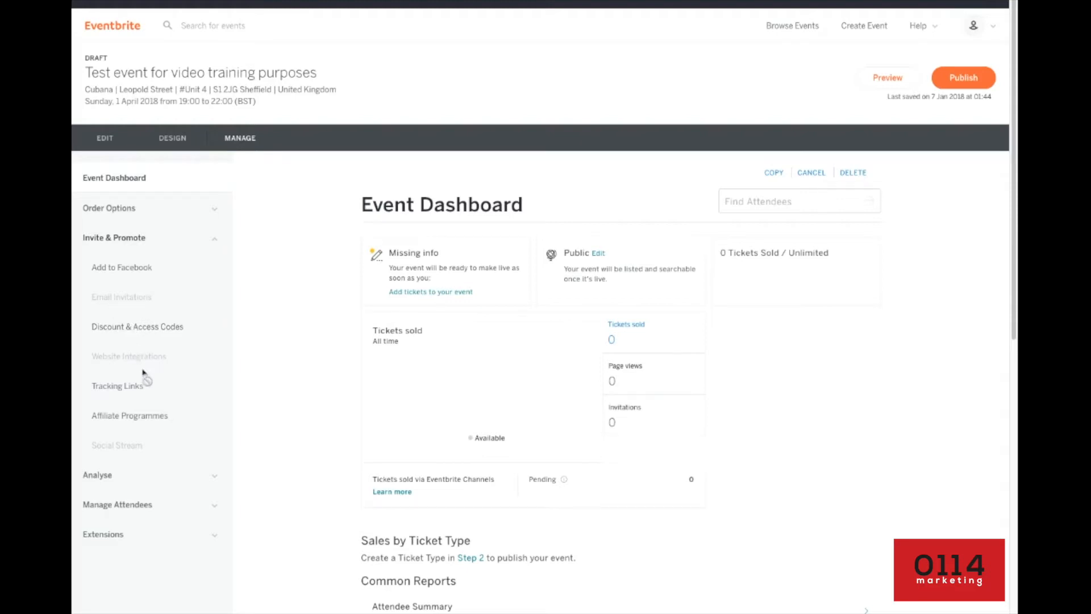
mouse_move(131, 321)
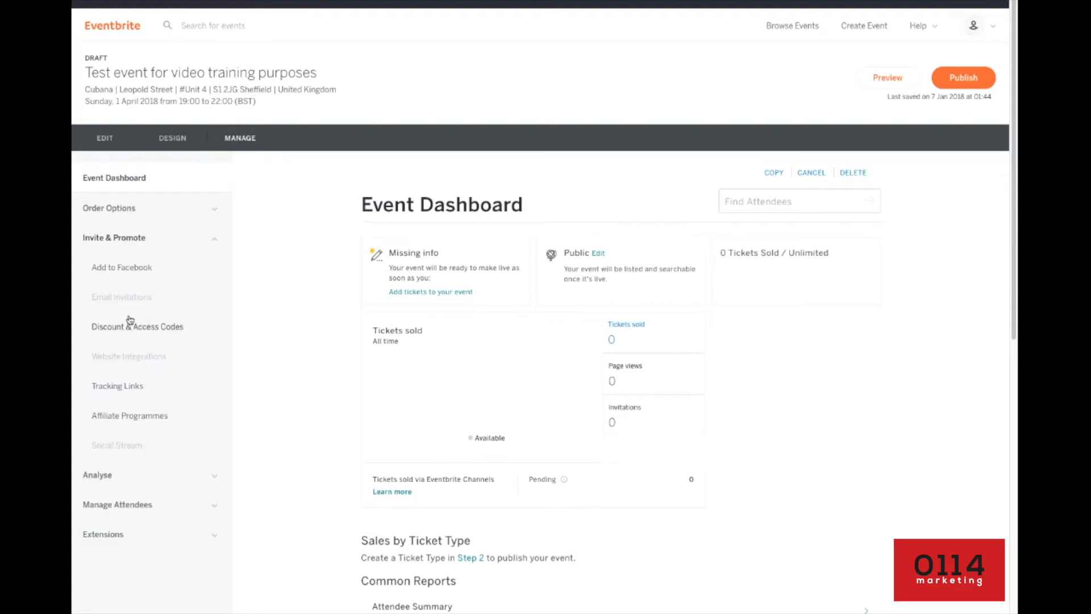
mouse_move(132, 332)
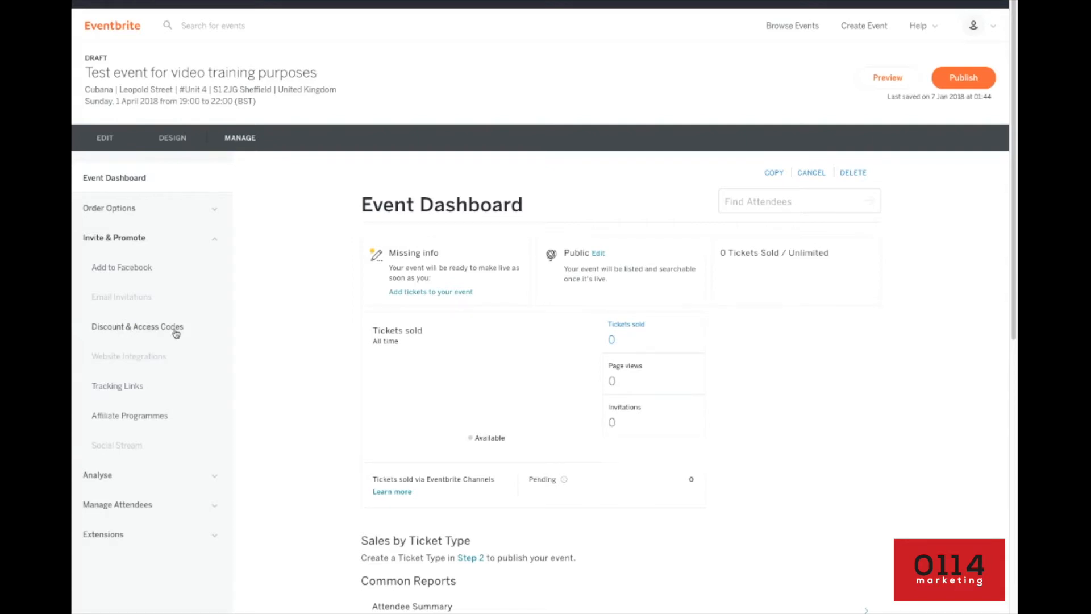
mouse_move(143, 329)
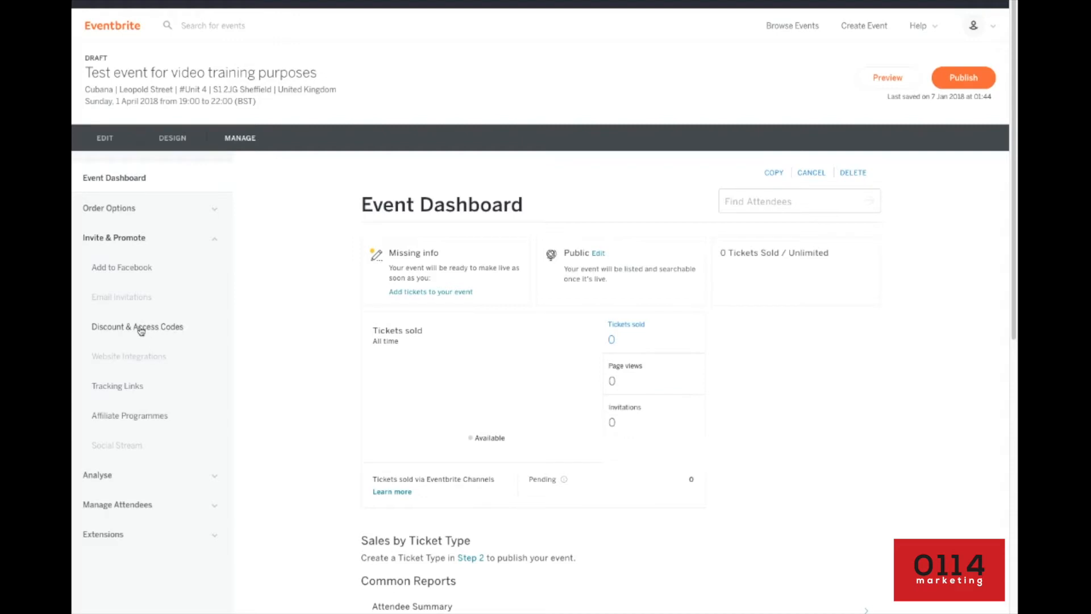
left_click(138, 326)
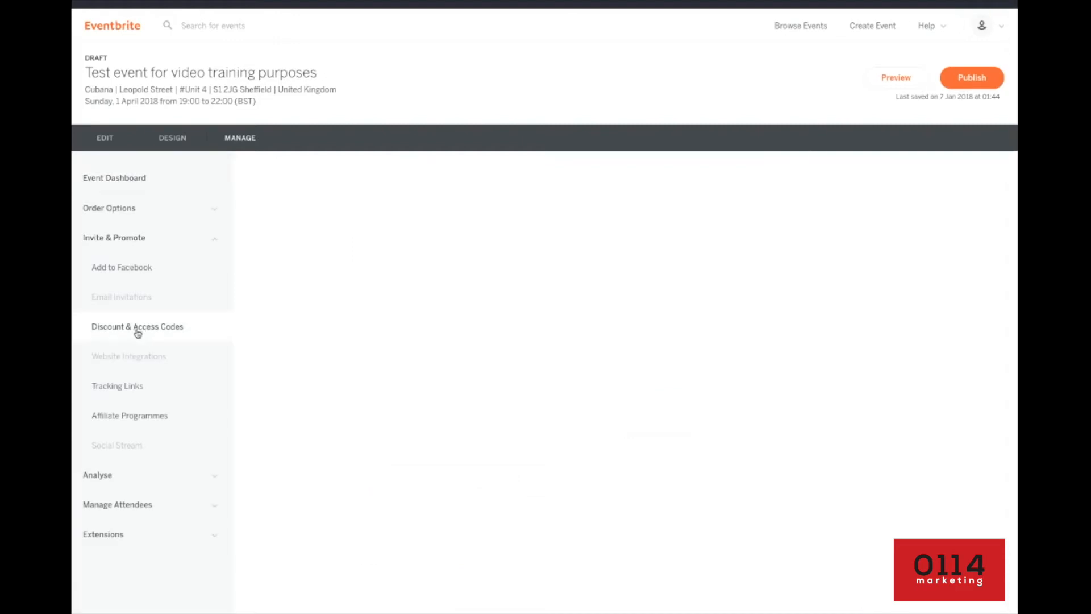
left_click(138, 326)
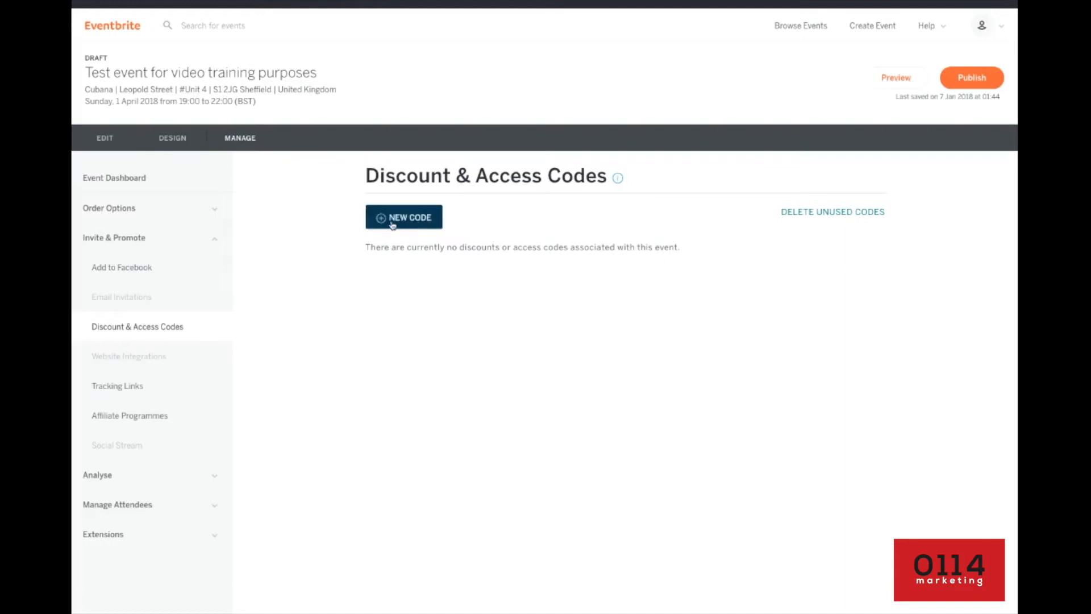
left_click(403, 216)
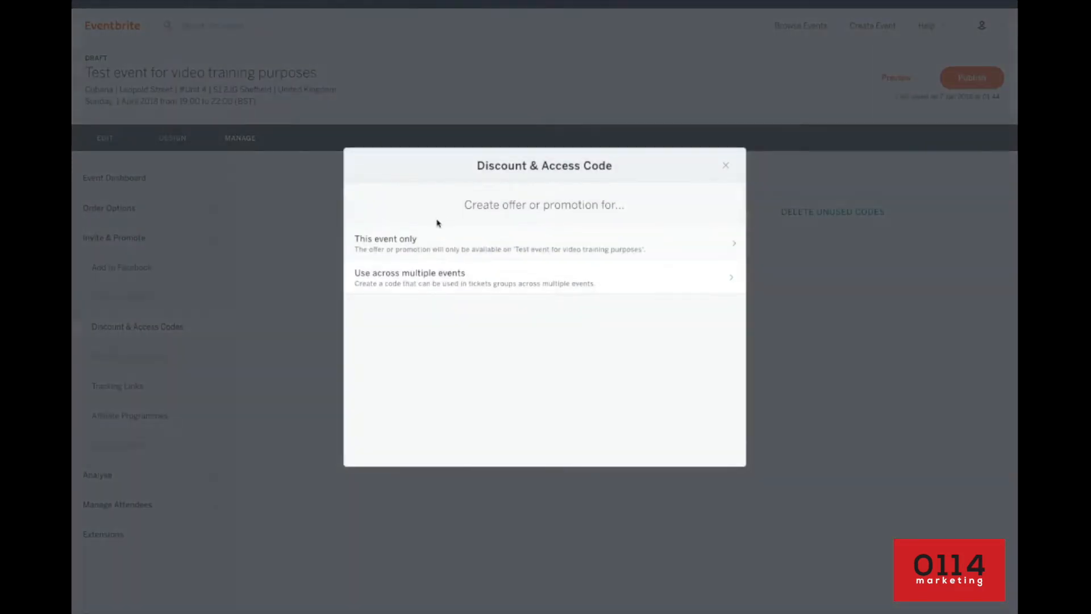
mouse_move(518, 211)
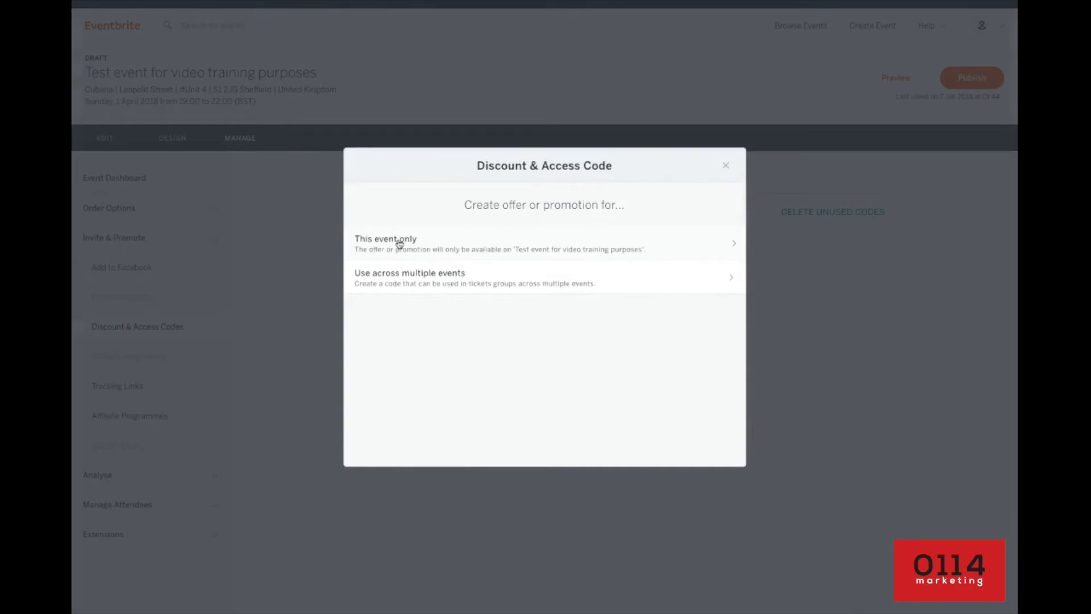
mouse_move(390, 240)
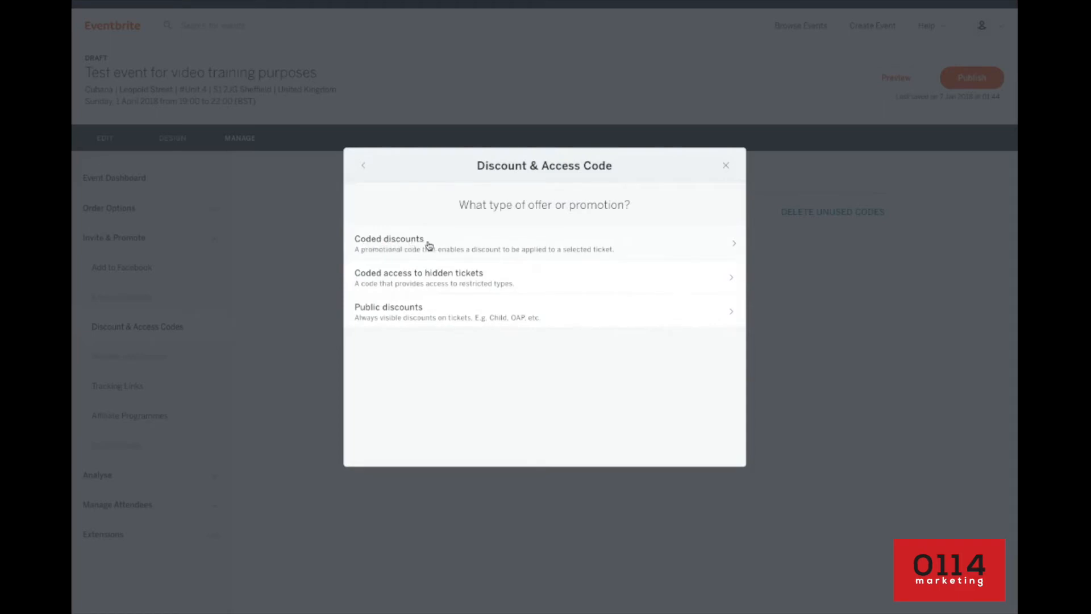
mouse_move(467, 251)
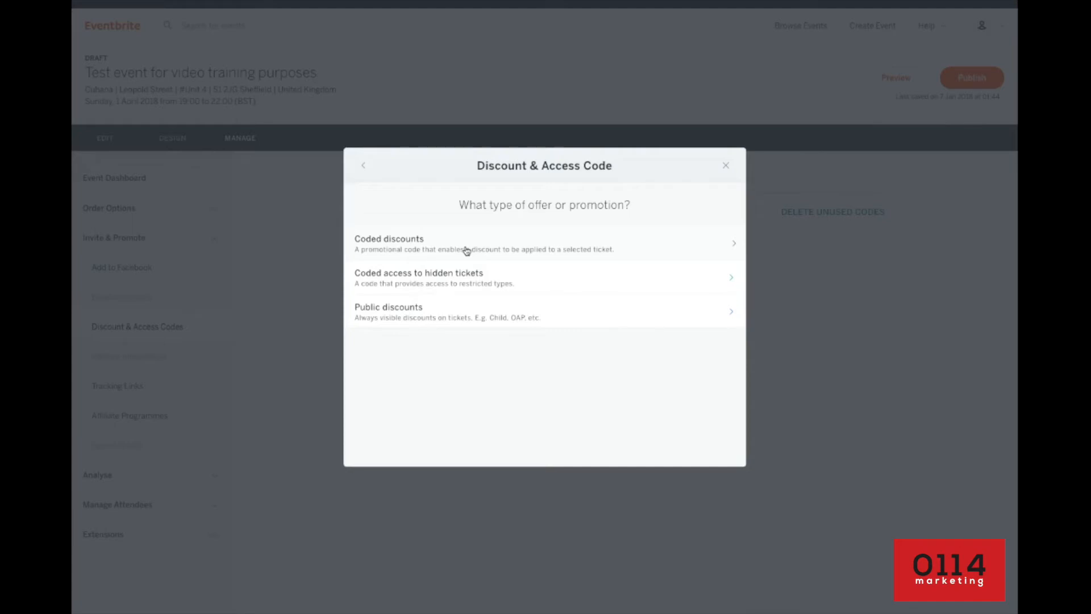
Step: Choose a coded discount for all tickets and name the code TESTDISCOUNT
left_click(466, 243)
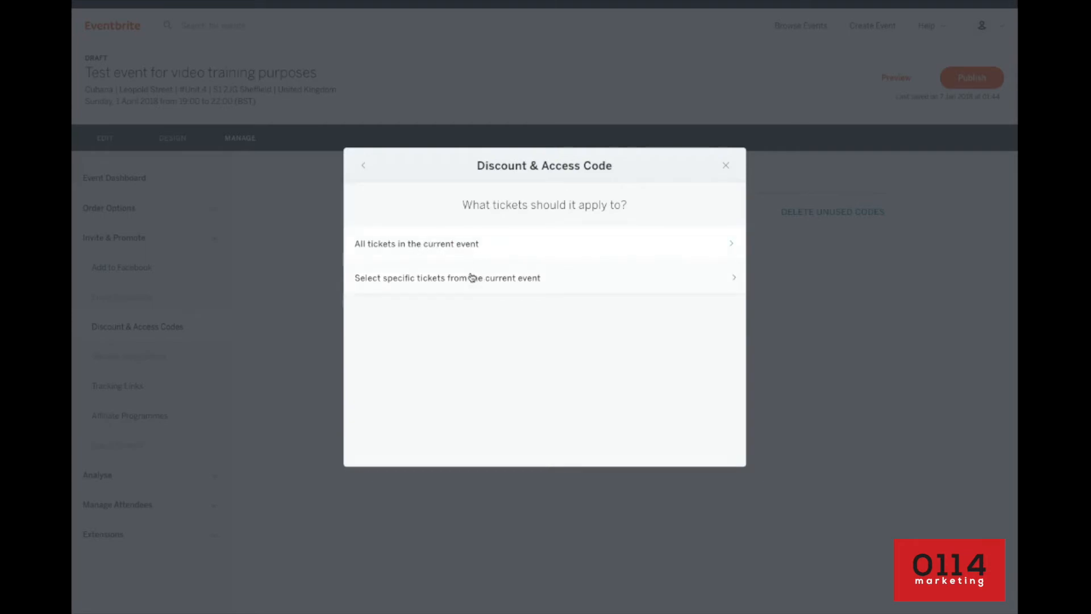
mouse_move(465, 285)
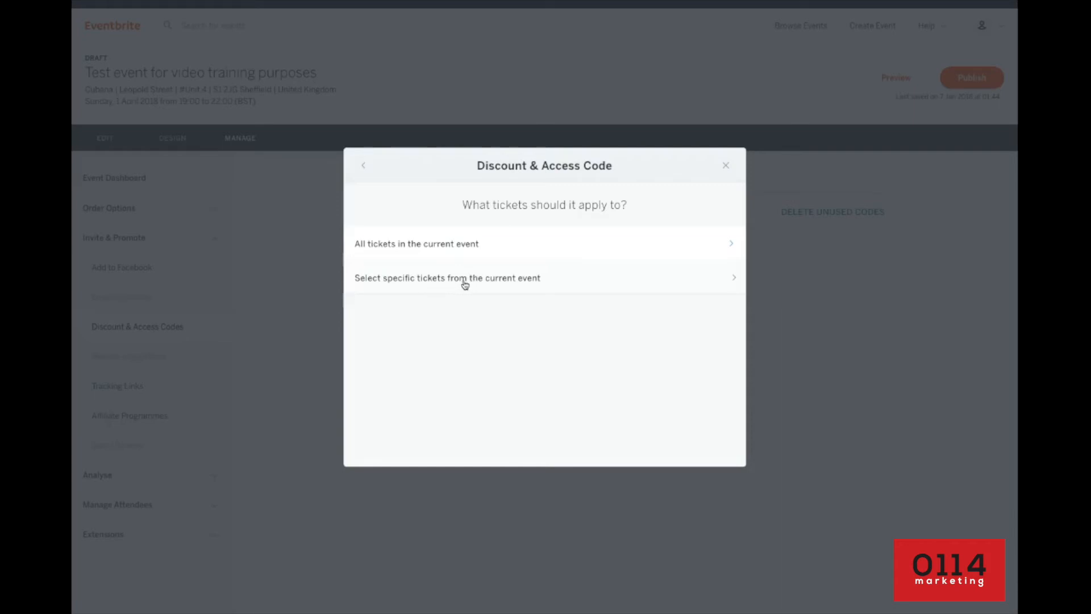
mouse_move(540, 279)
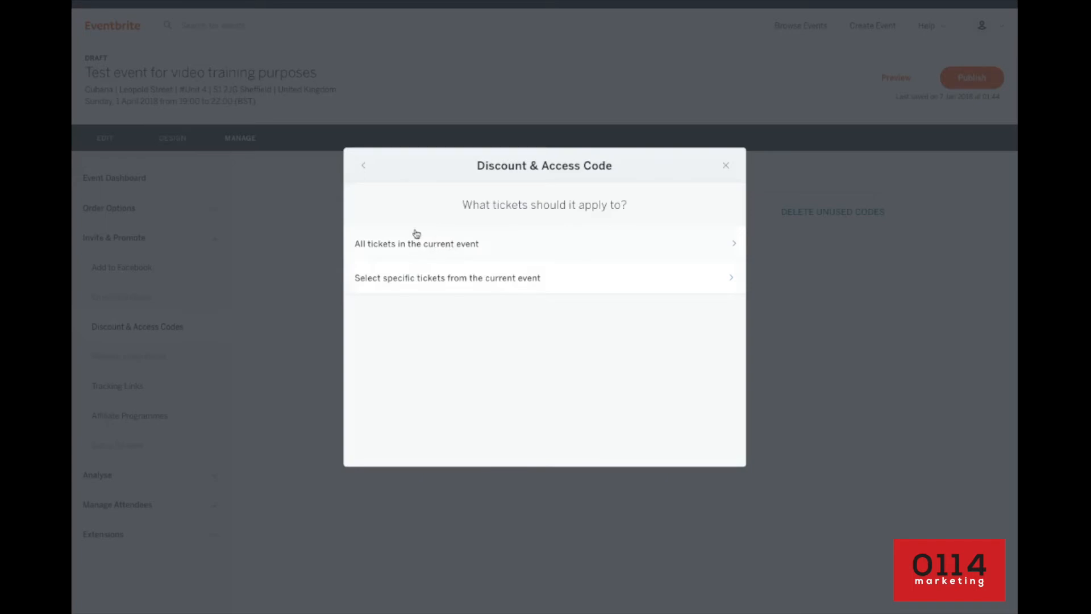
mouse_move(434, 250)
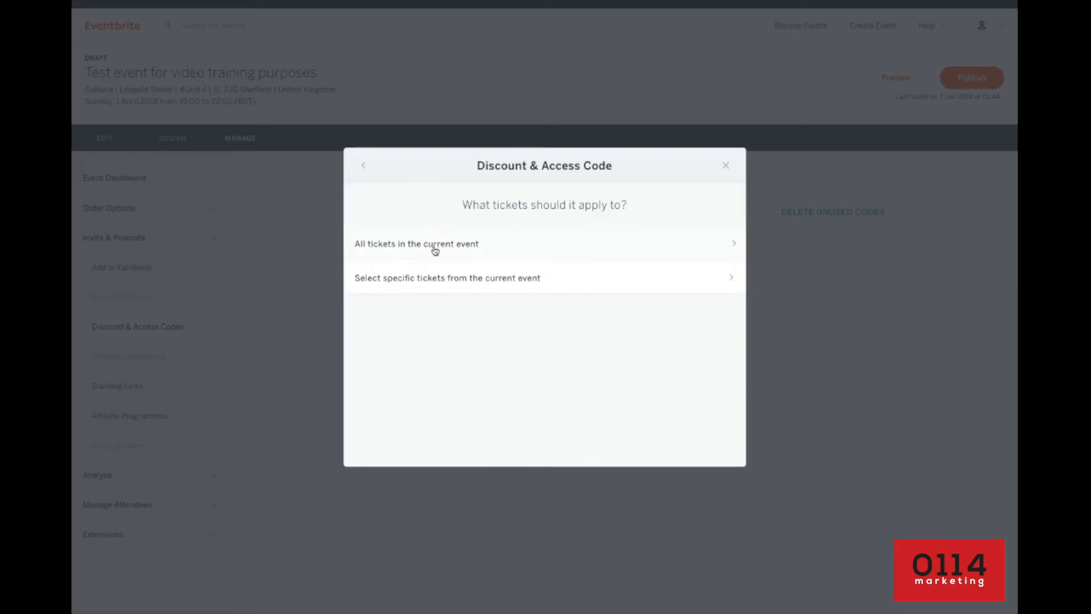
mouse_move(390, 256)
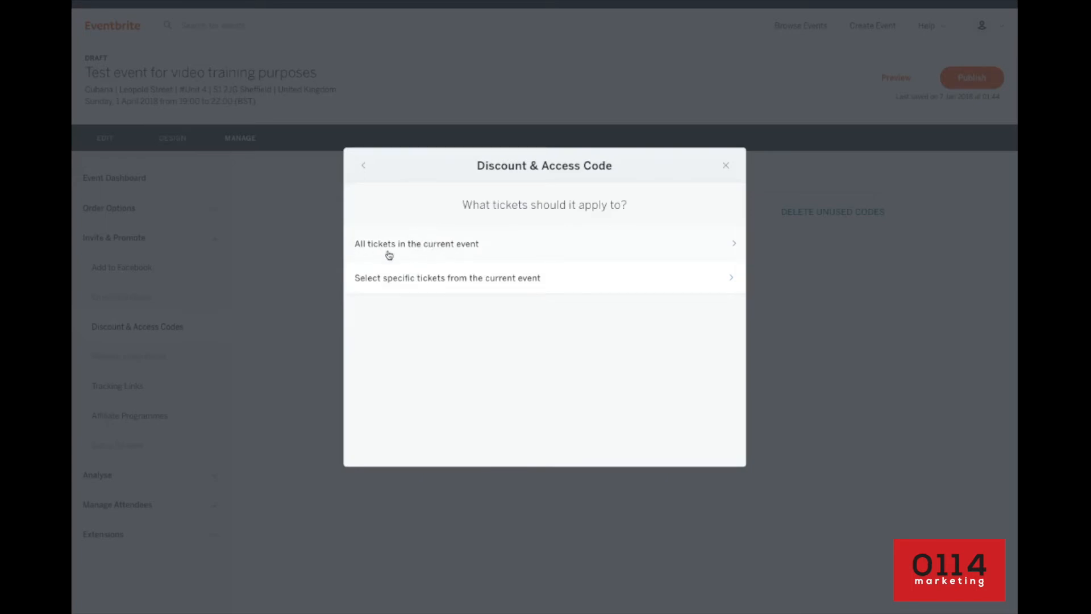
left_click(416, 243)
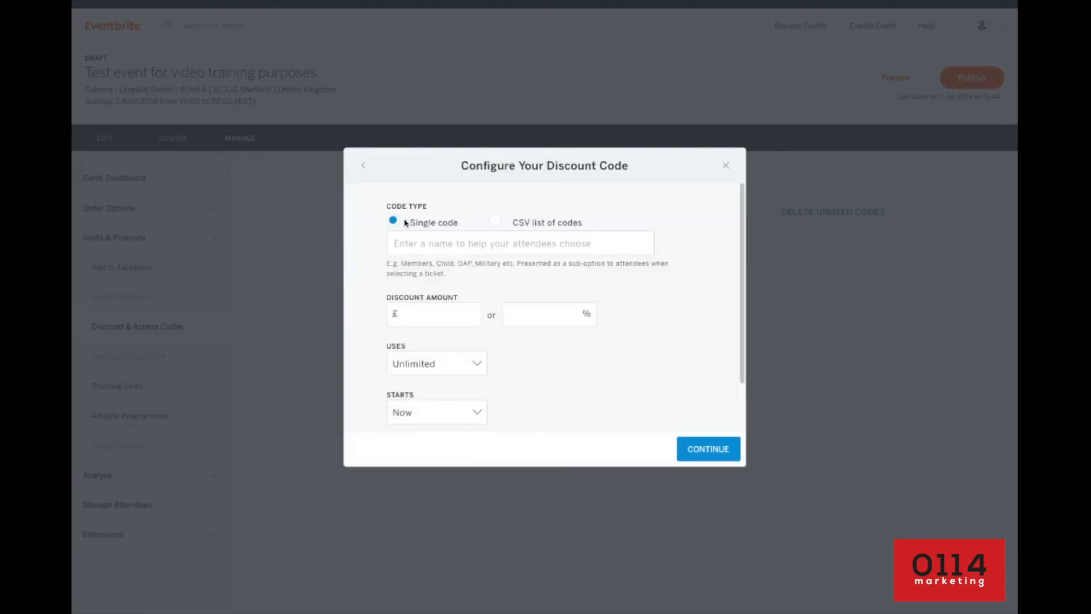
left_click(519, 243)
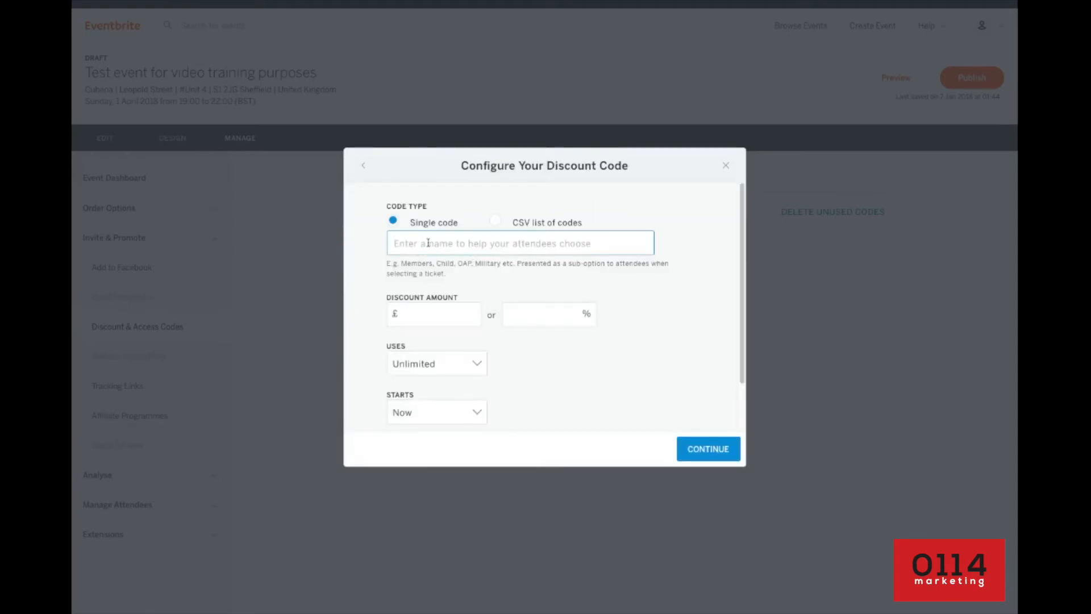
type("TEST")
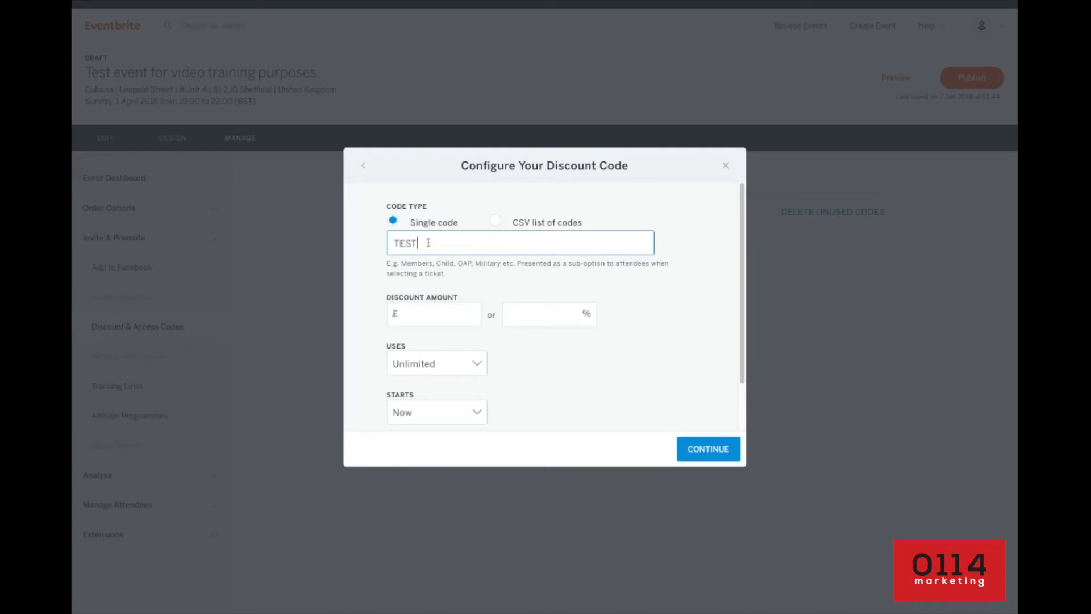
type("DISCOUN")
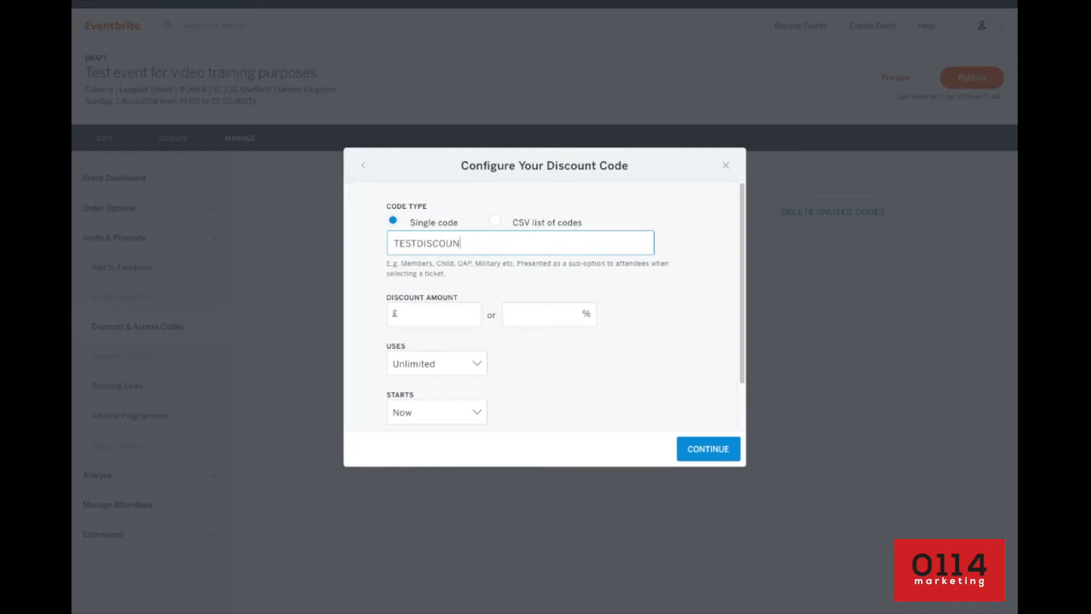
type("T")
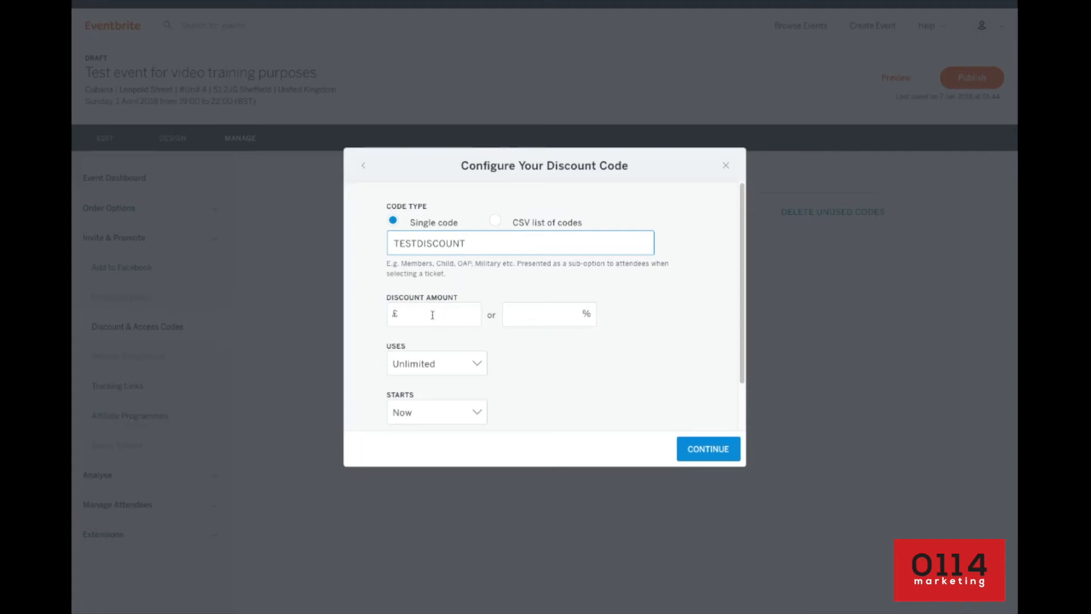
Step: Try a 100% discount, clear it, and set a £5 fixed discount amount instead
left_click(433, 314)
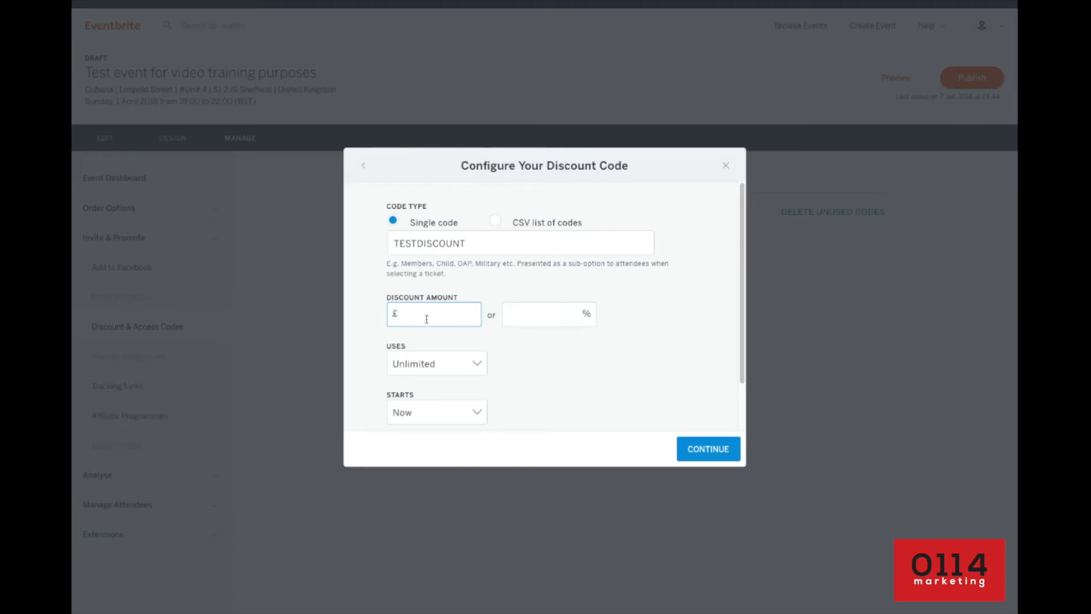
left_click(544, 314)
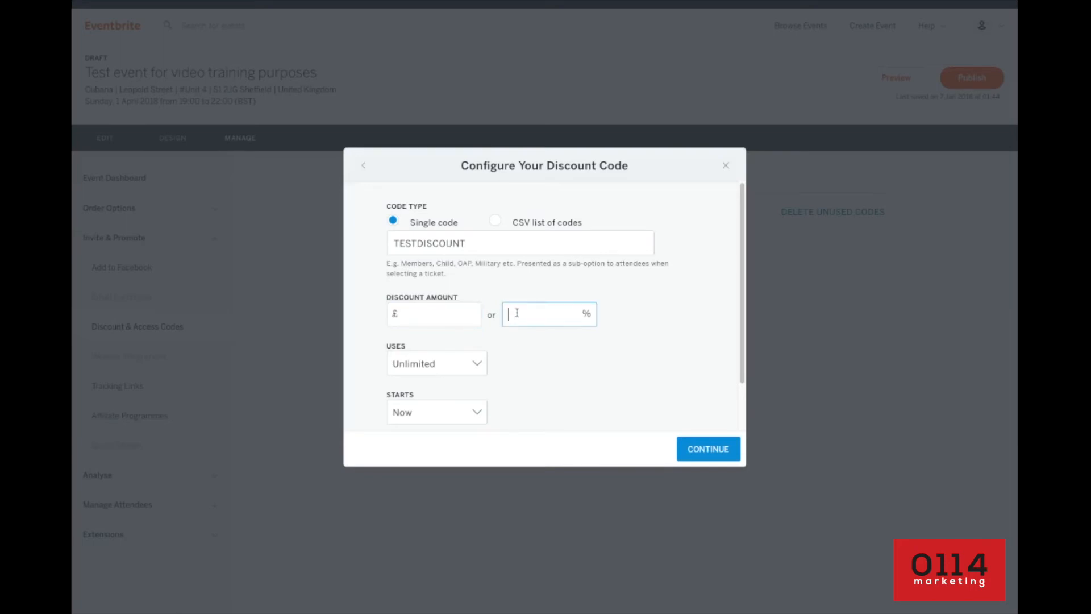
type("100")
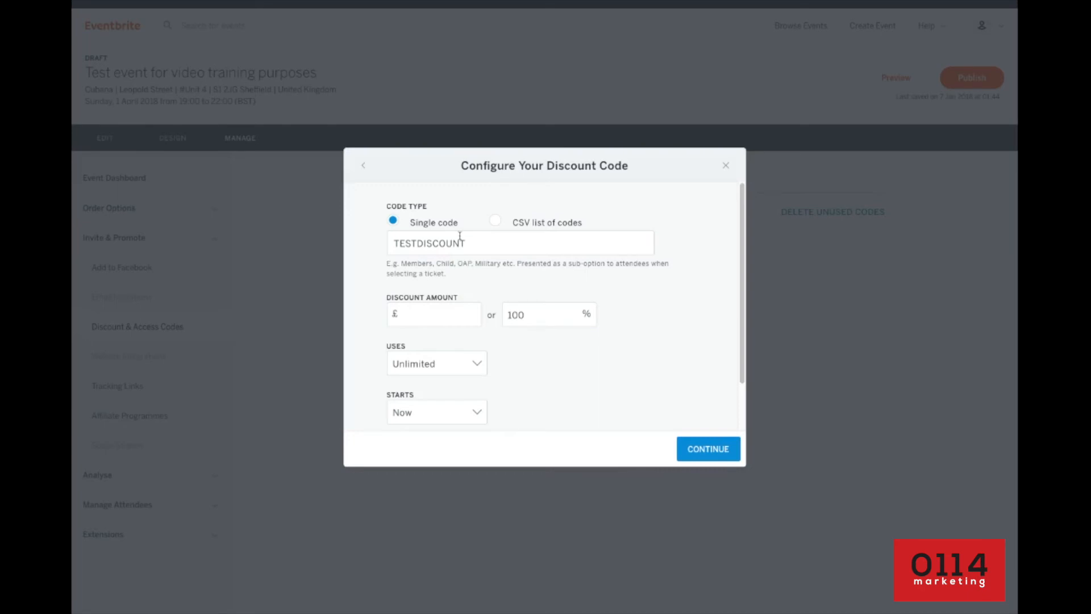
triple_click(515, 315)
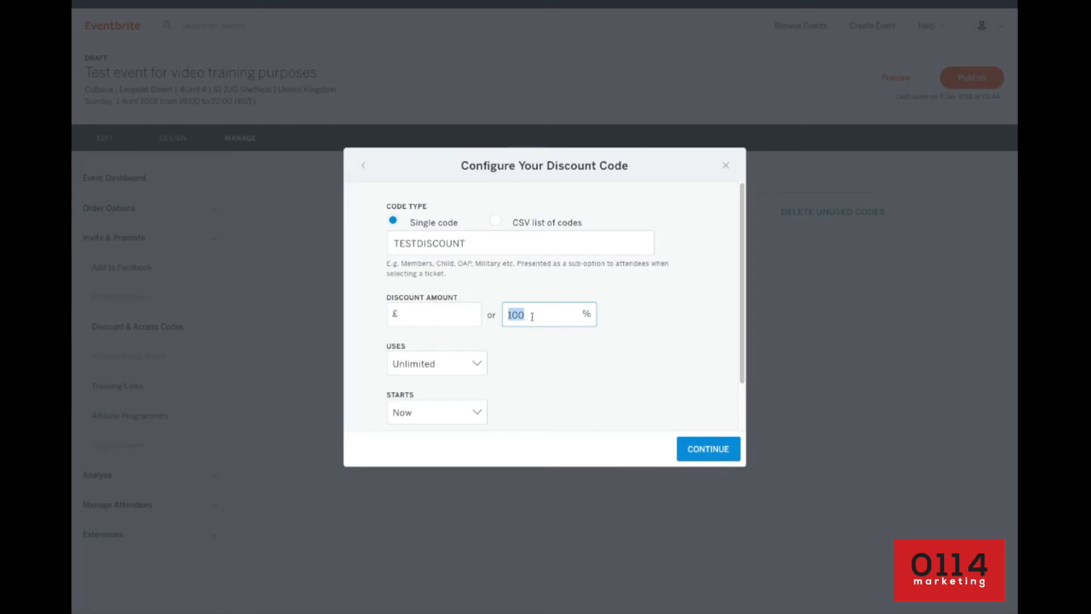
left_click(433, 314)
type("5")
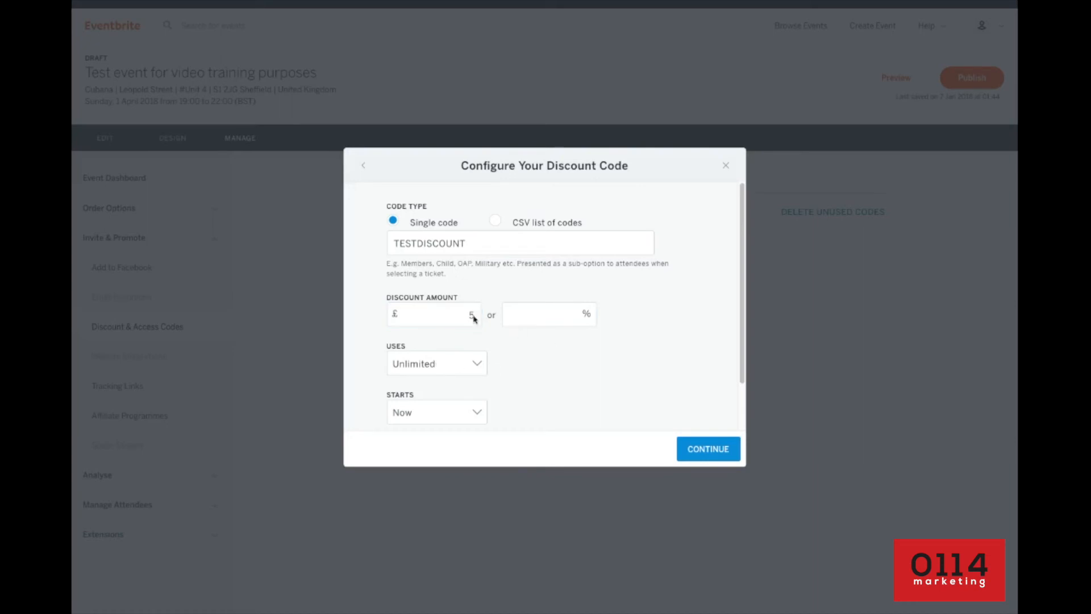
left_click(520, 242)
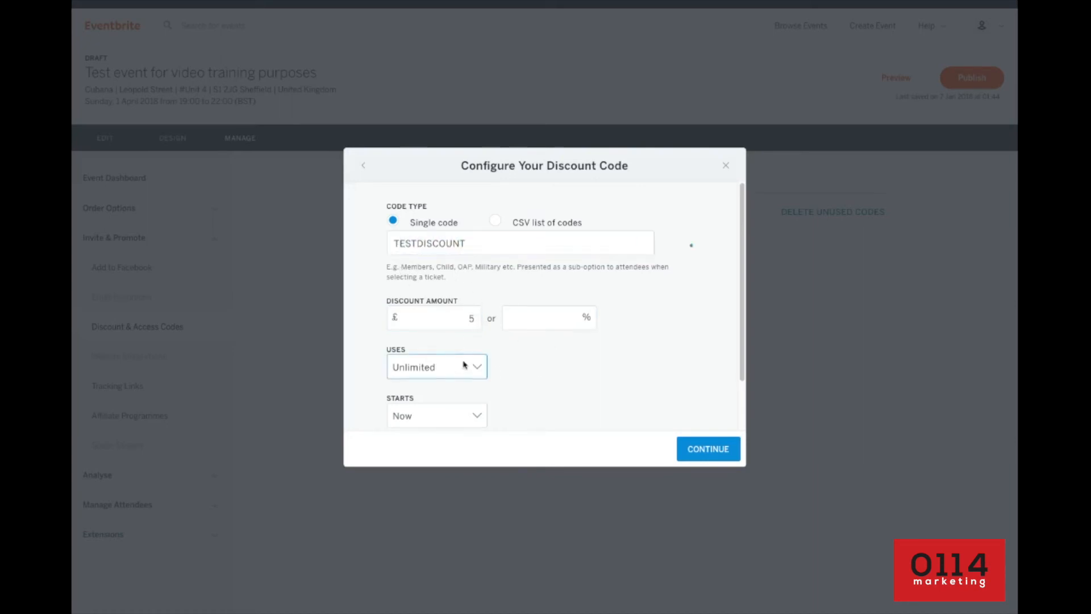
Step: Try limiting uses to 10, revert to Unlimited, check Starts/Ends and continue to the summary
left_click(437, 367)
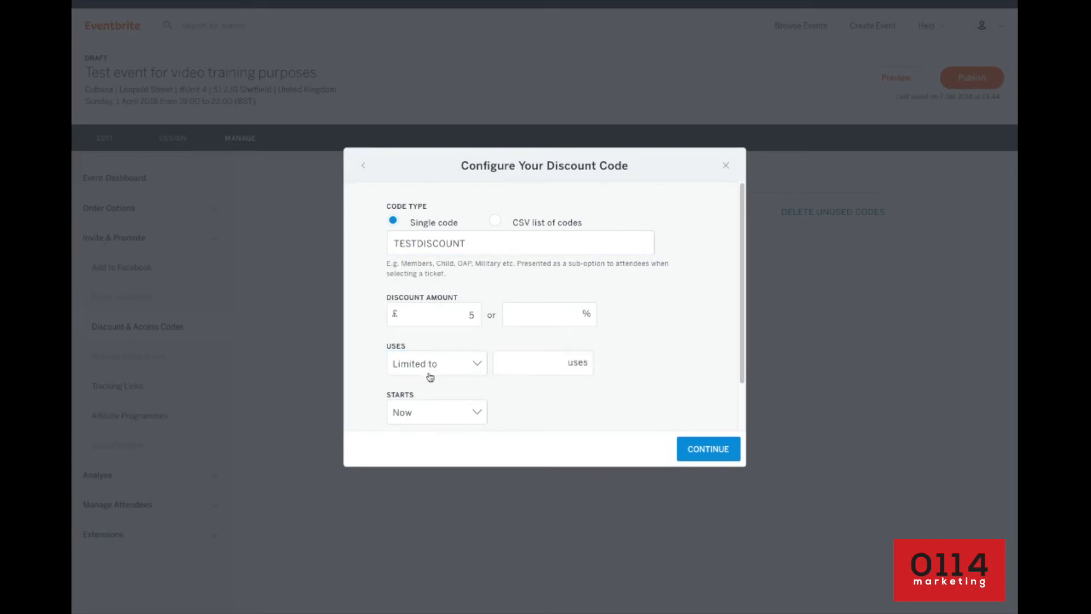
type("10")
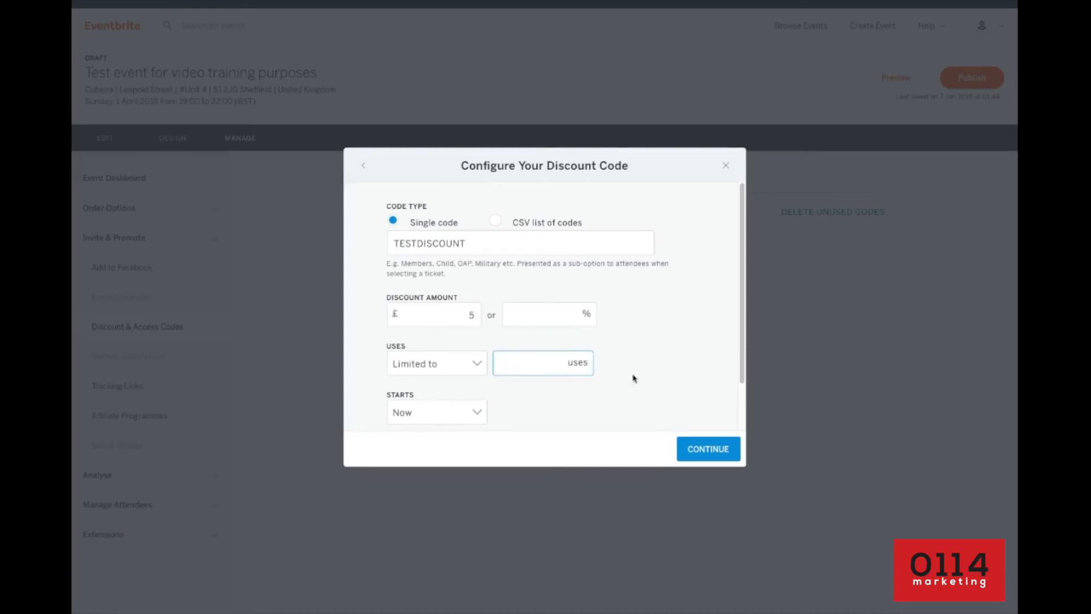
left_click(437, 363)
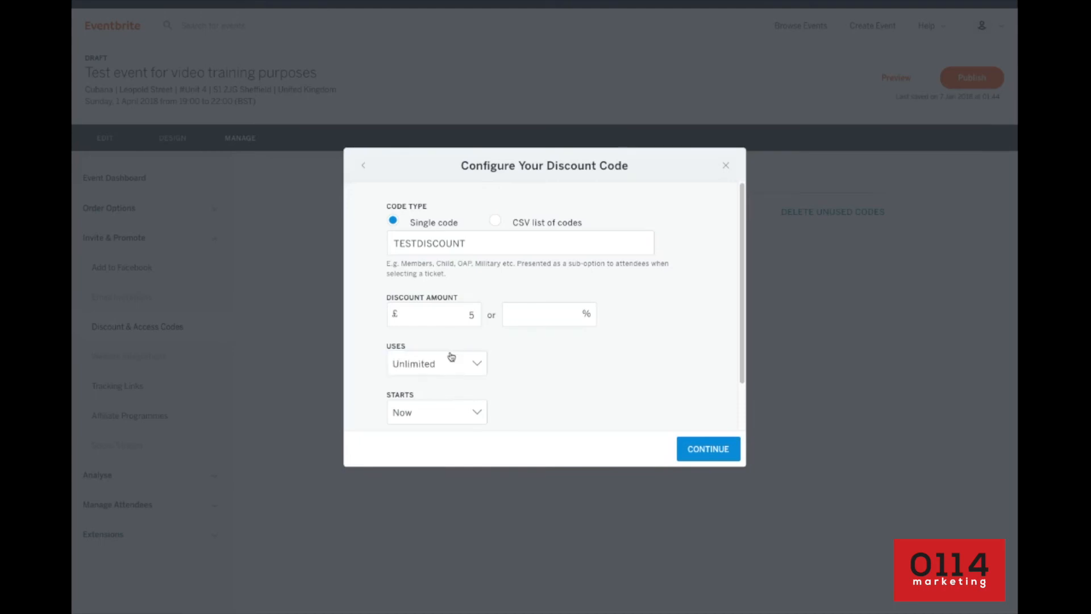
mouse_move(456, 427)
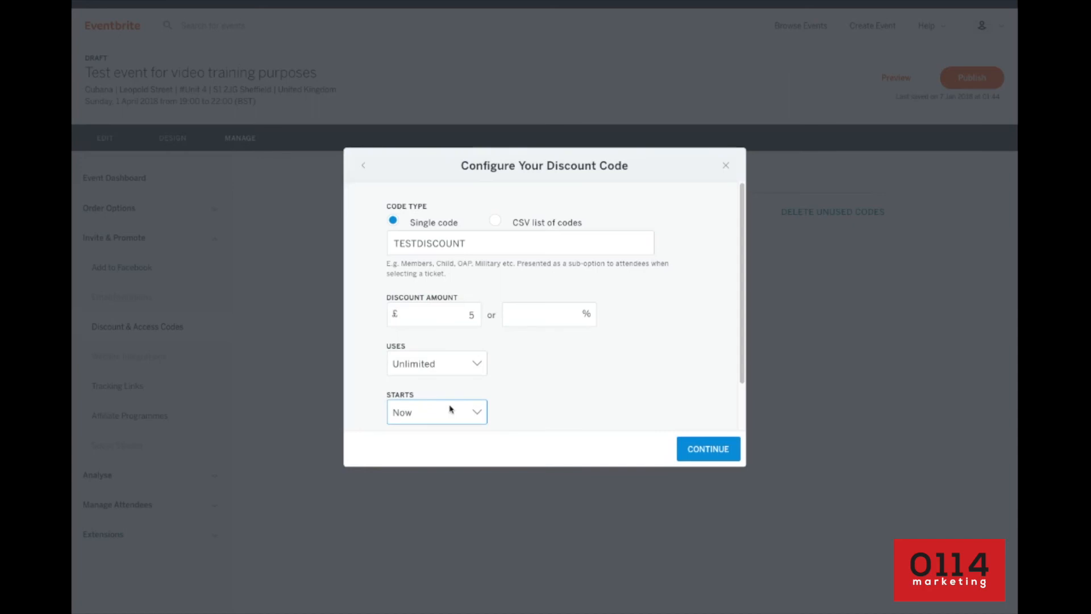
scroll("down", 3)
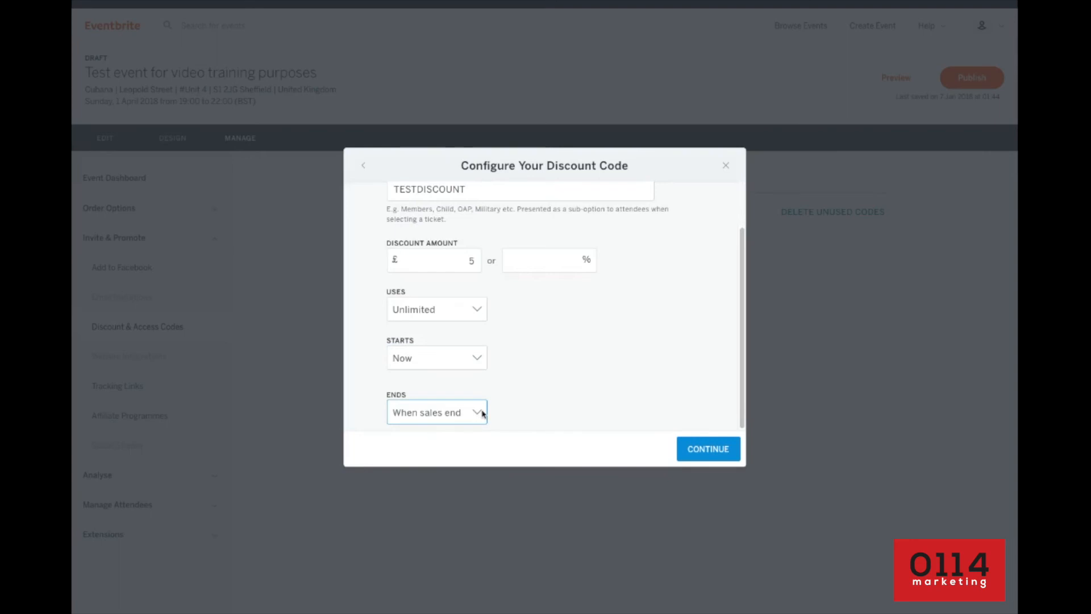
mouse_move(499, 412)
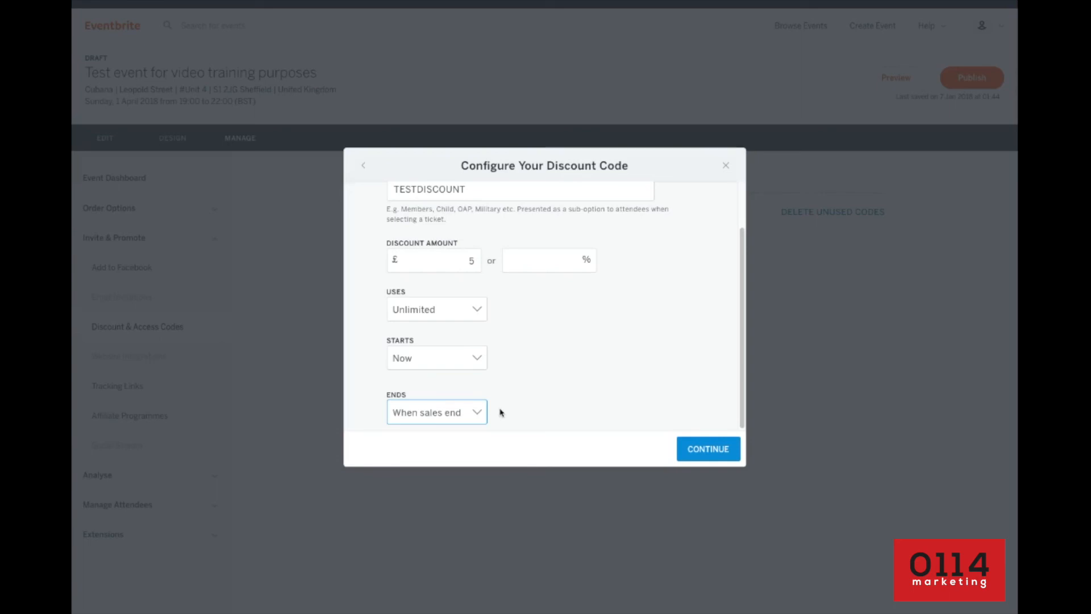
scroll("up", 3)
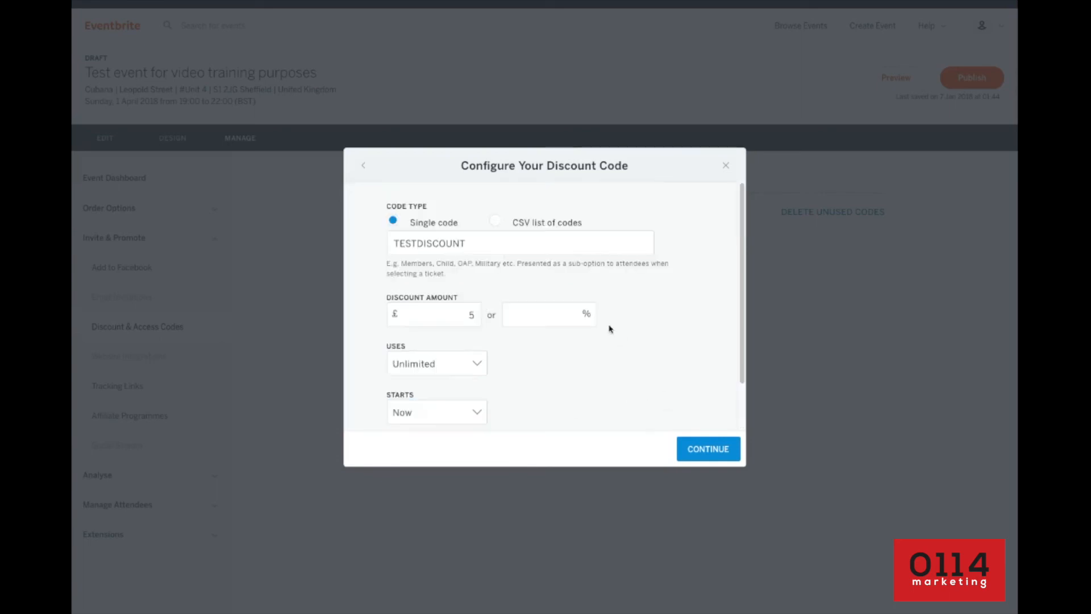
left_click(520, 243)
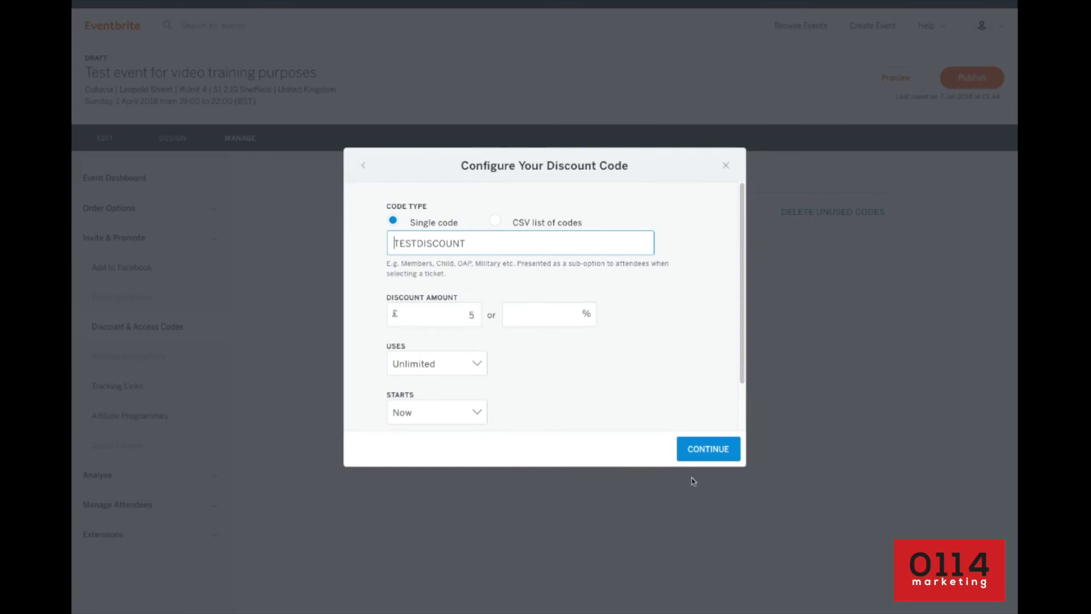
left_click(707, 449)
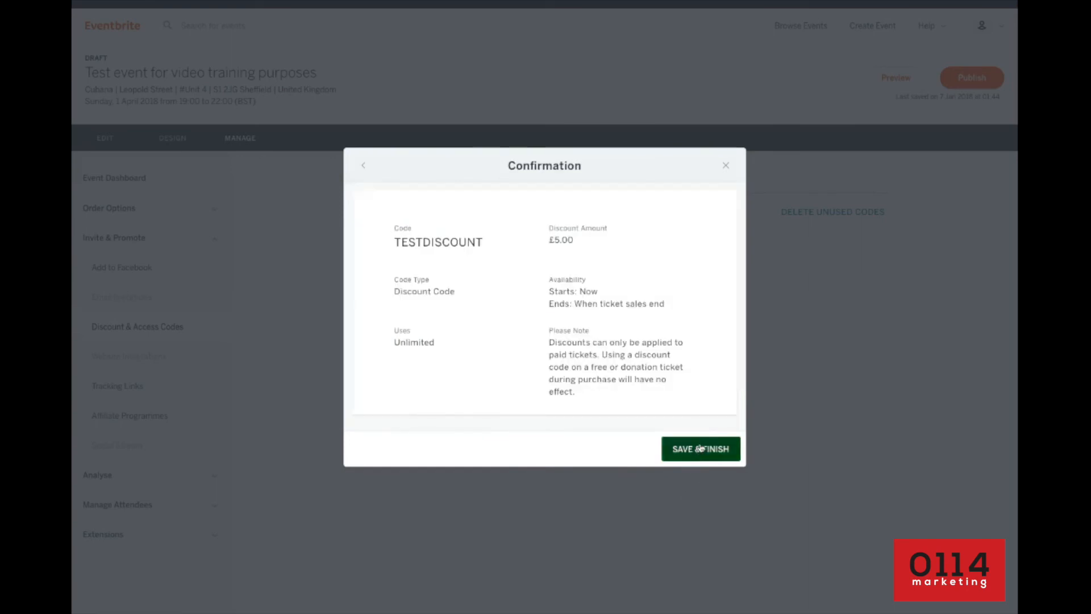
mouse_move(532, 176)
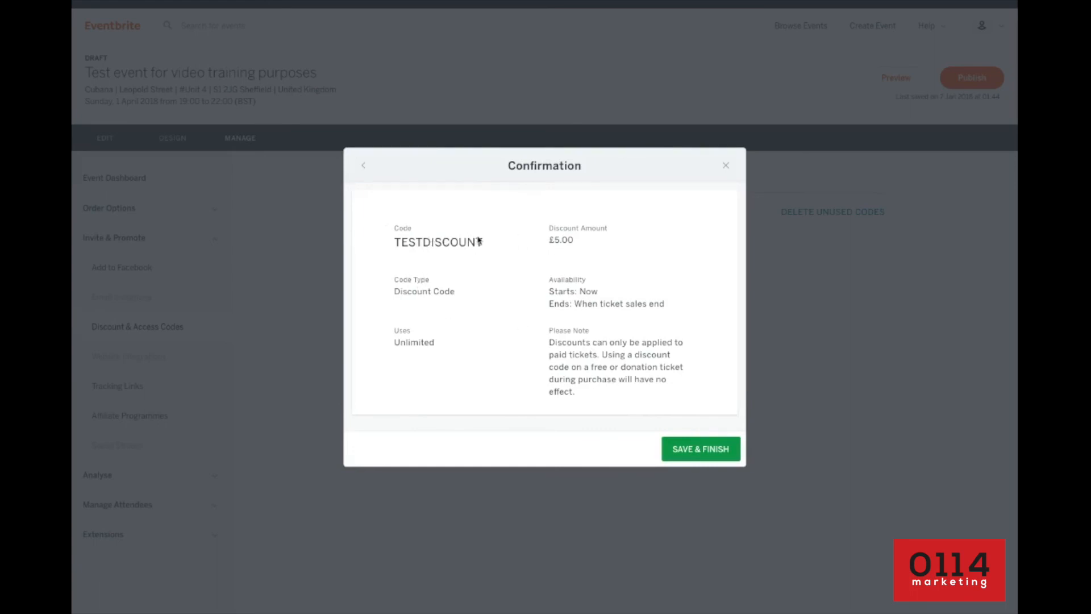
mouse_move(584, 242)
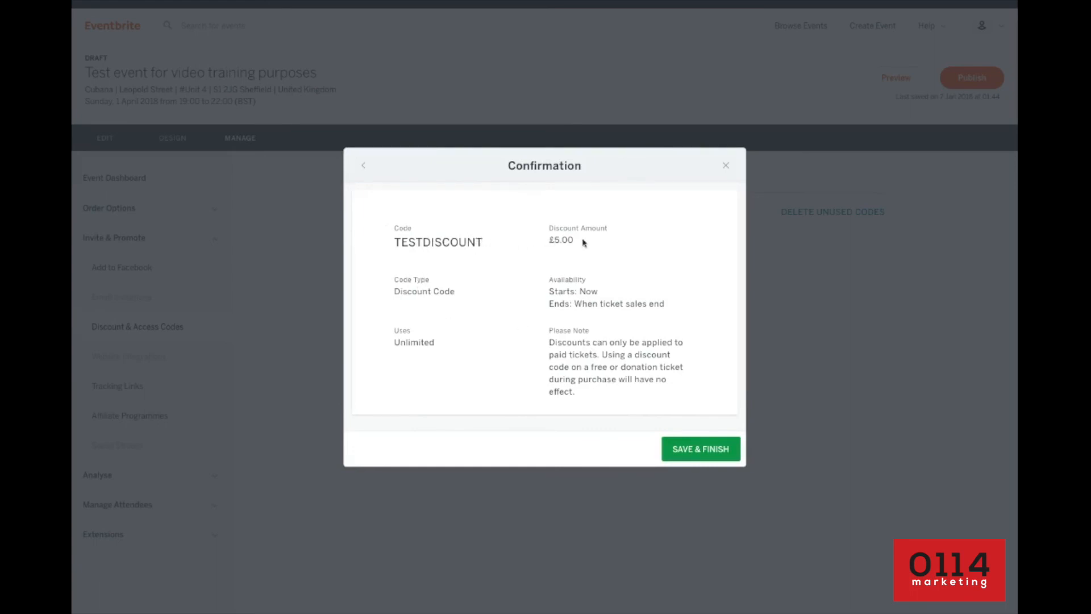
mouse_move(631, 308)
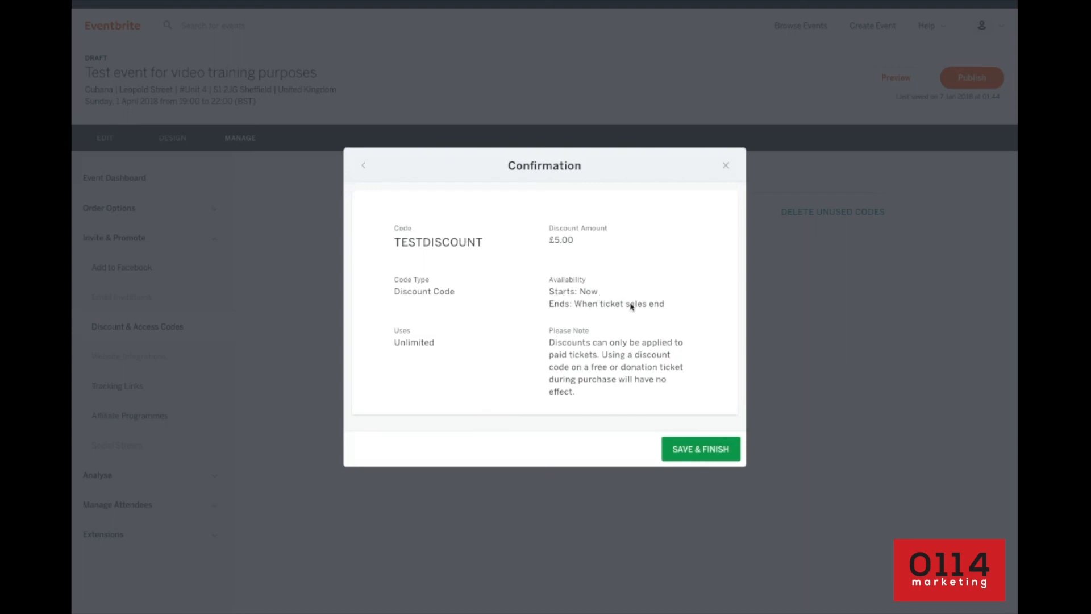
mouse_move(436, 318)
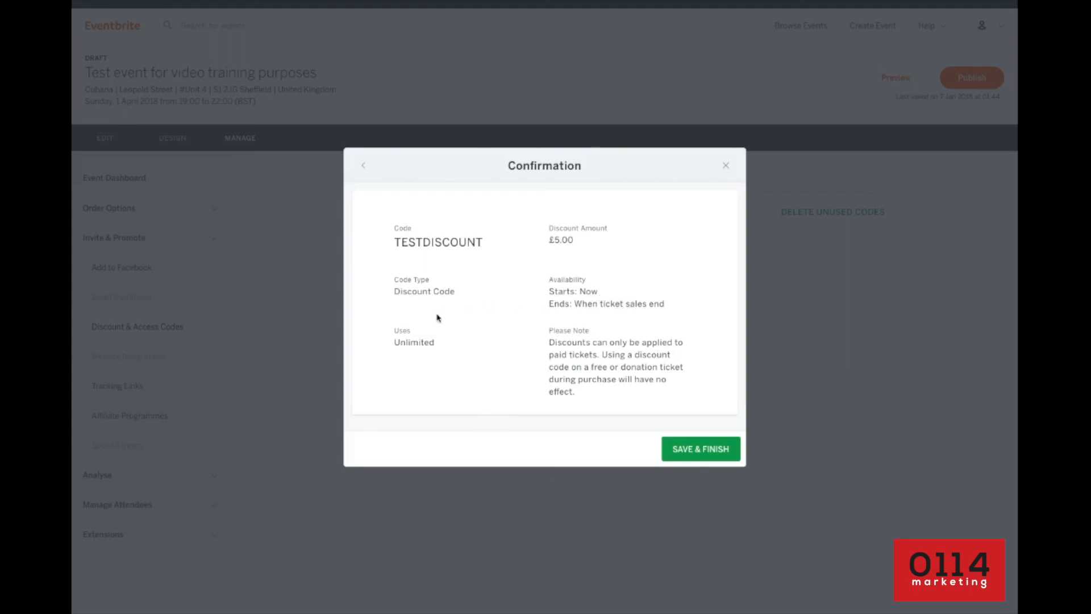
mouse_move(593, 367)
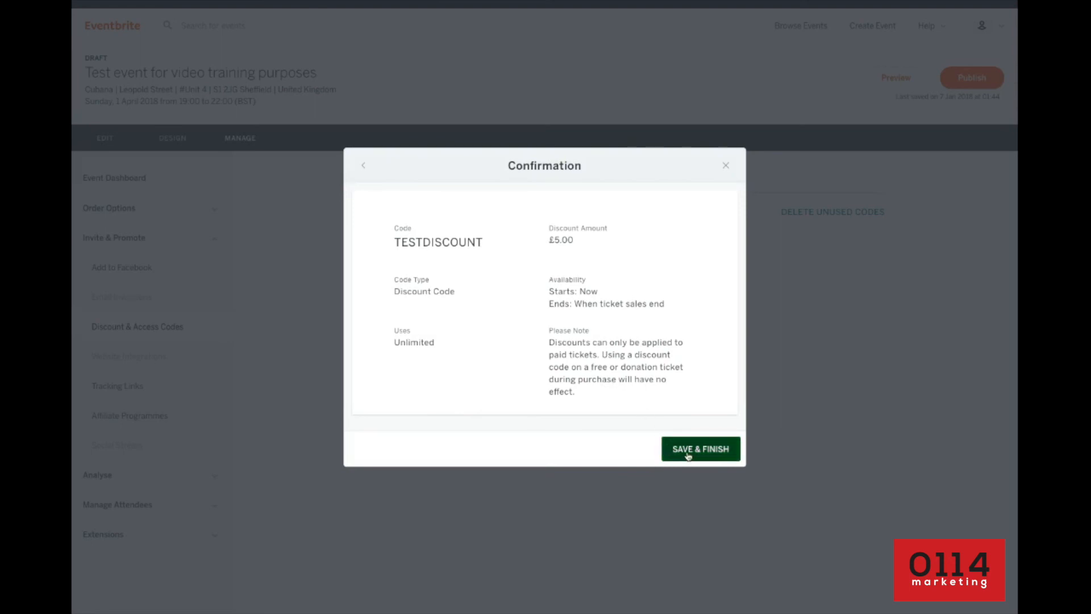
Step: Save & Finish the £5 unlimited-use TESTDISCOUNT code
left_click(700, 447)
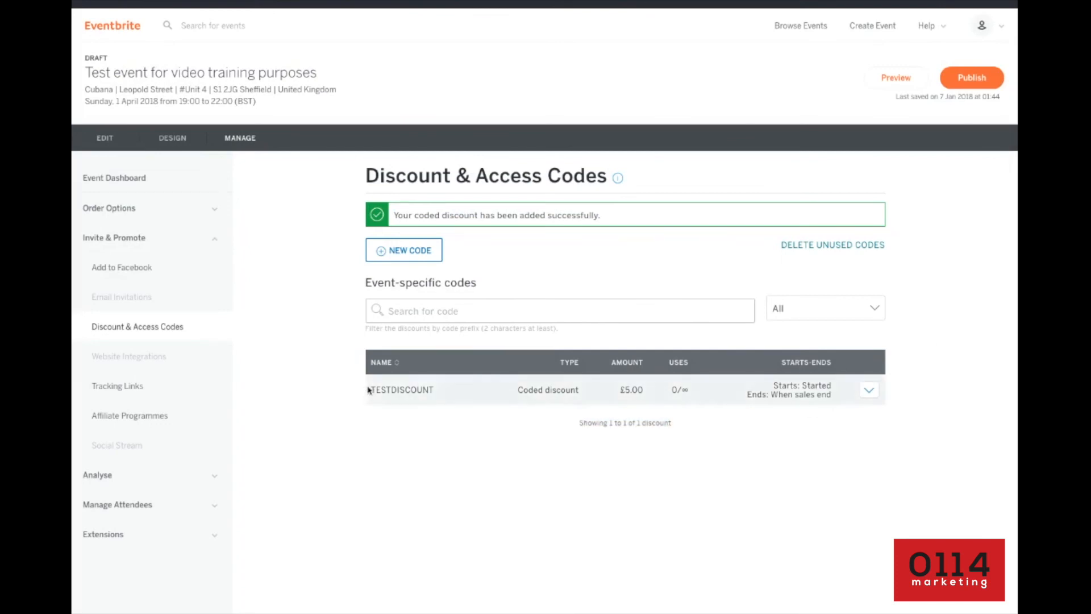
mouse_move(429, 399)
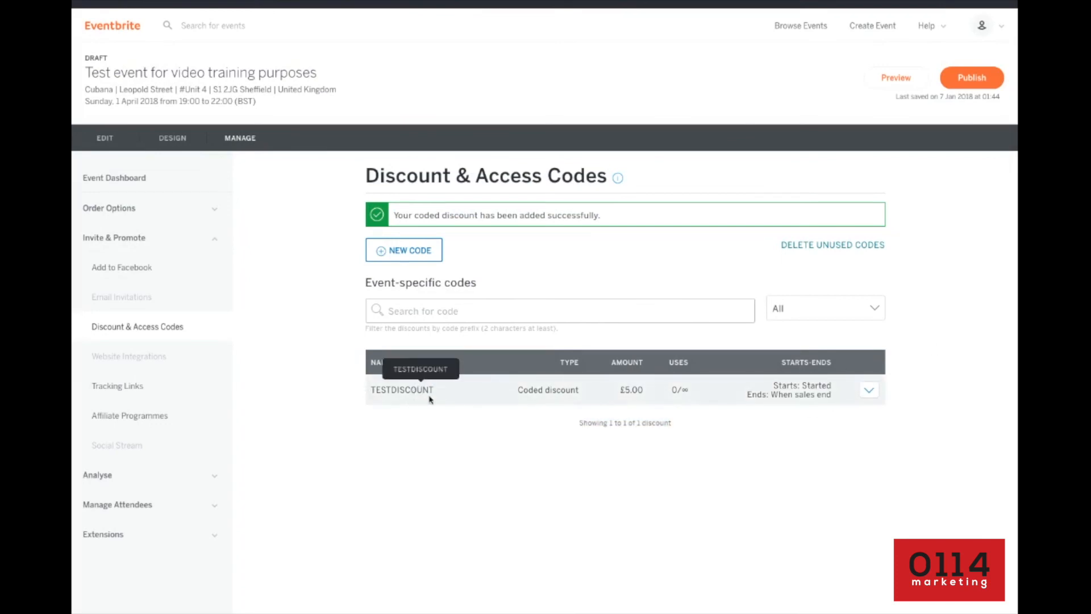
mouse_move(727, 271)
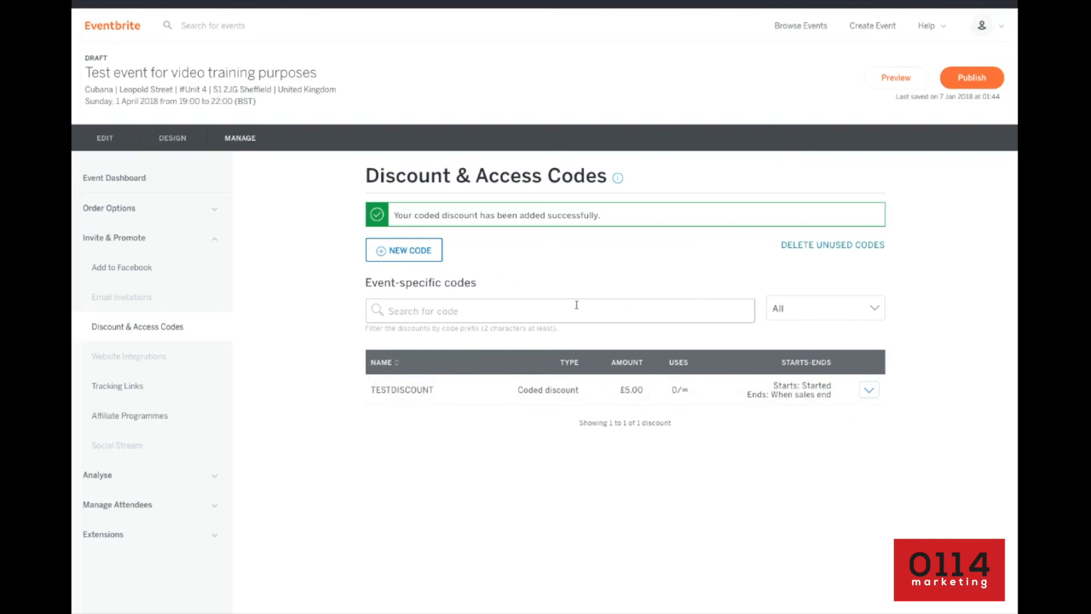
mouse_move(864, 152)
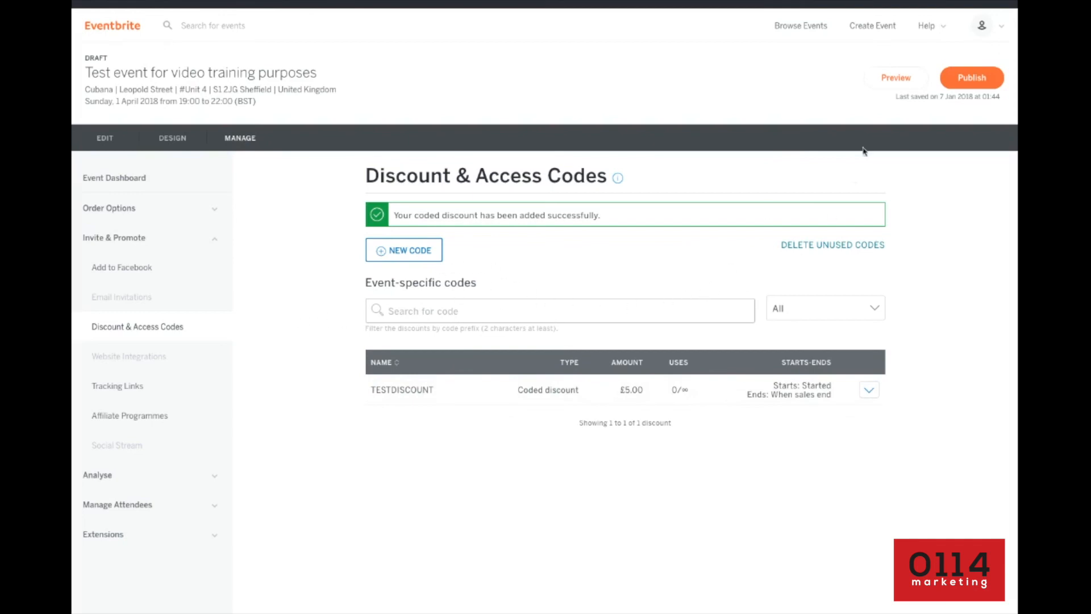
Step: Bring up the Help topics dropdown from the top bar
left_click(928, 26)
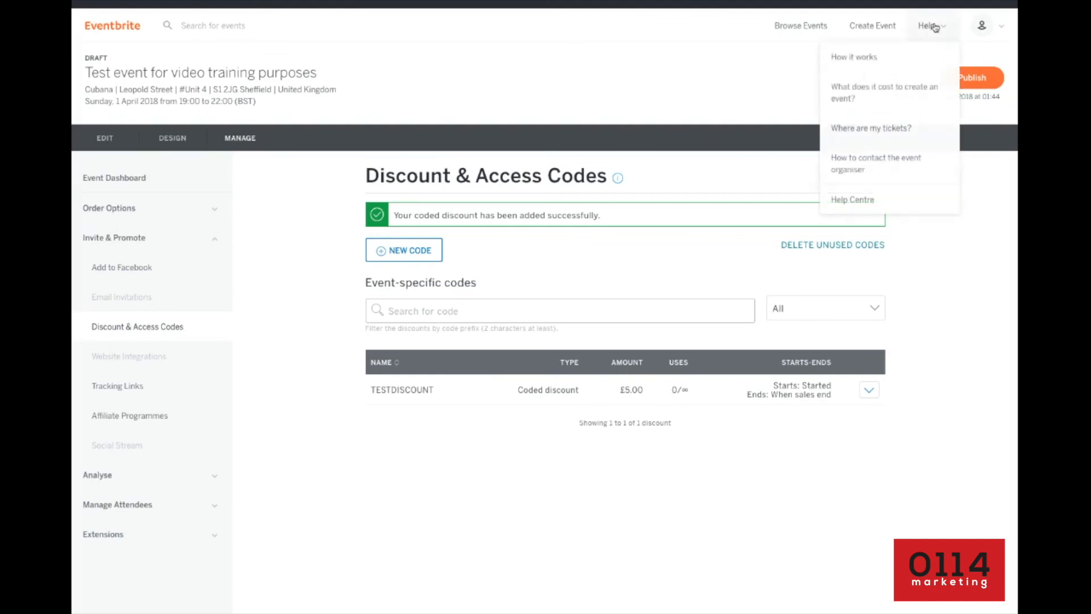